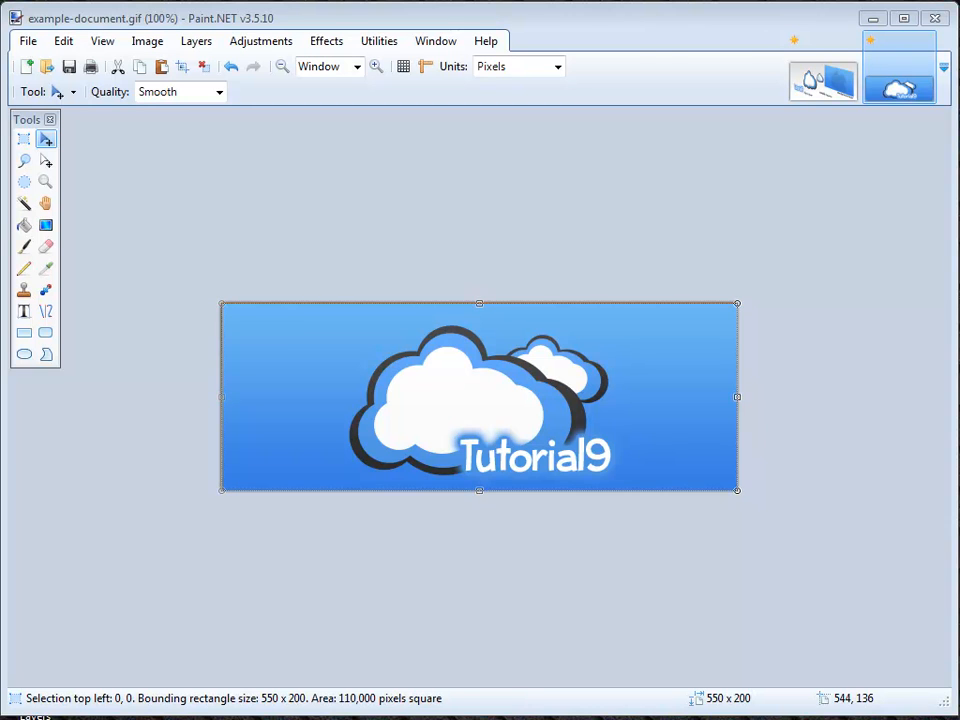
mouse_move(825, 332)
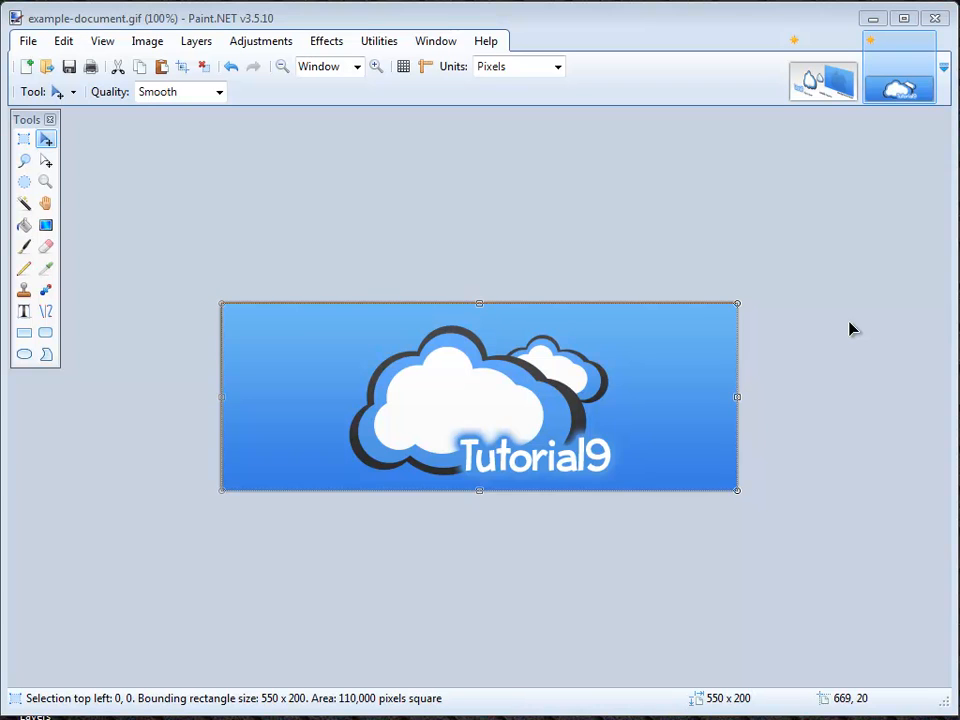
mouse_move(845, 235)
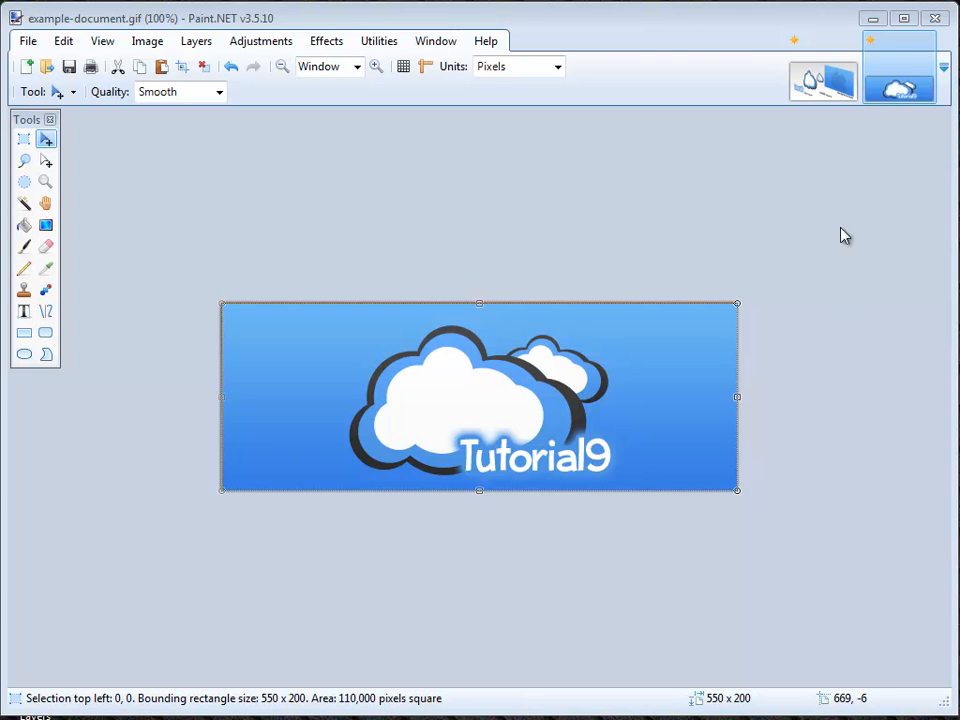
Show the photoshop-layers-diagram.jpg image from the image strip
click(822, 81)
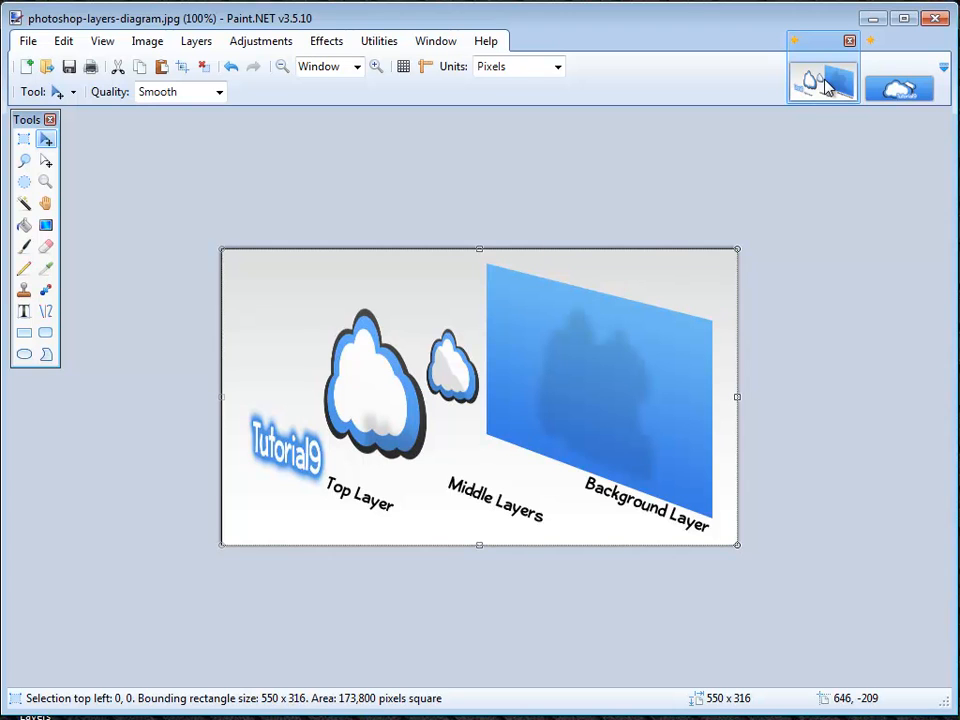
mouse_move(862, 314)
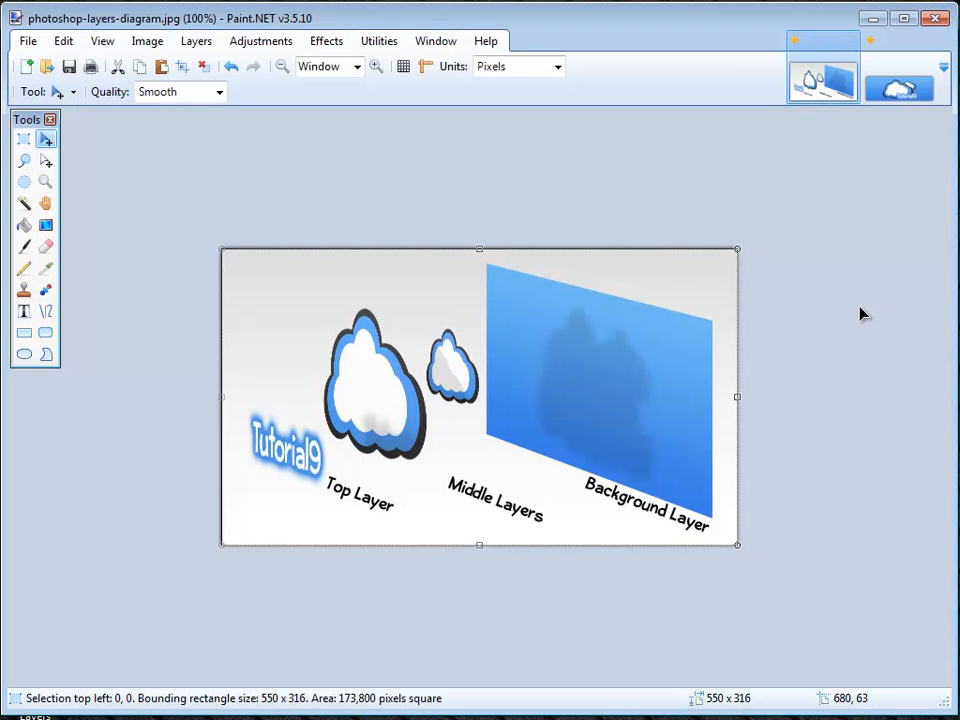
mouse_move(772, 397)
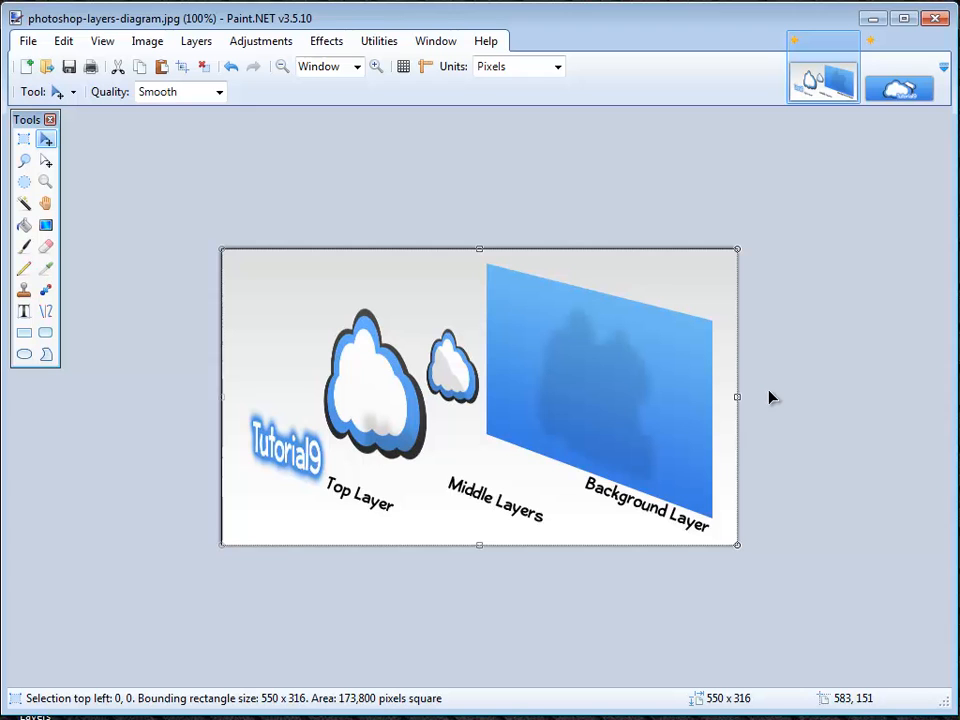
mouse_move(640, 430)
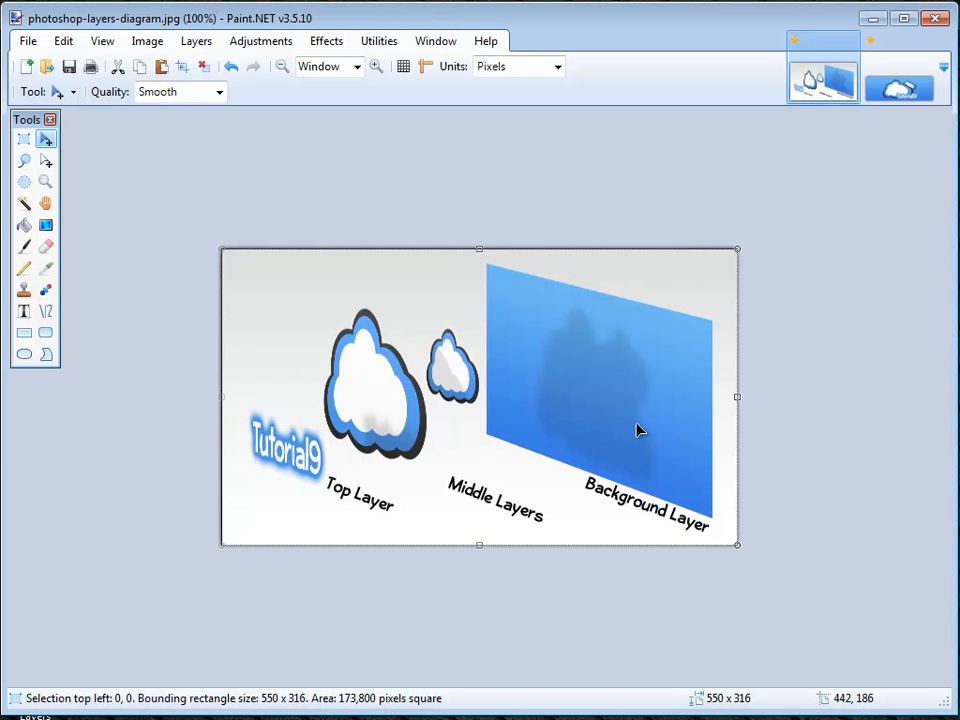
mouse_move(285, 470)
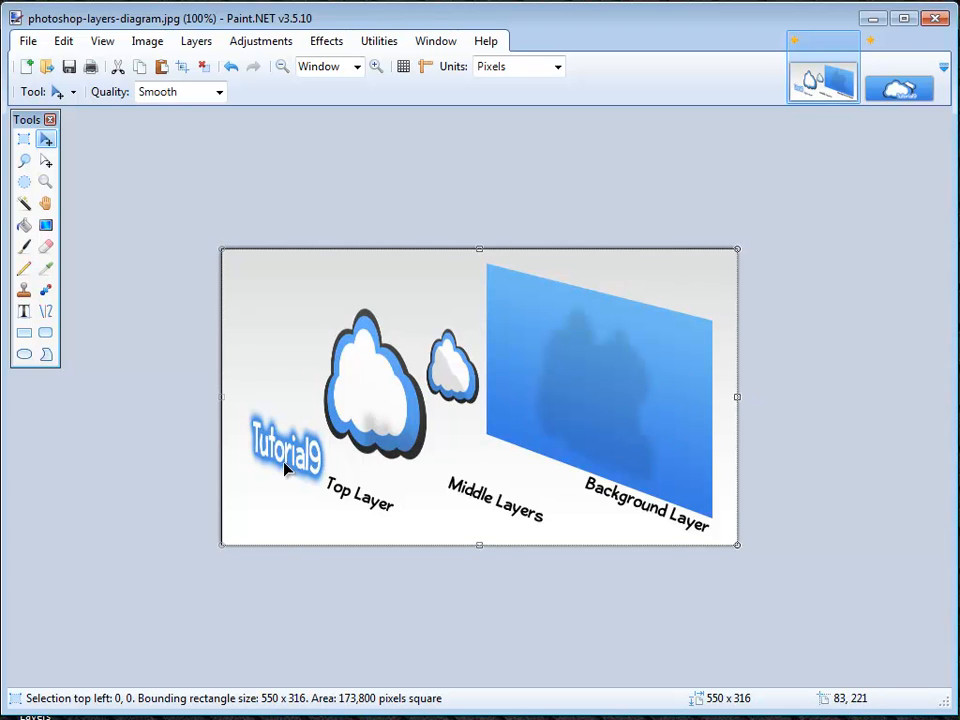
mouse_move(325, 485)
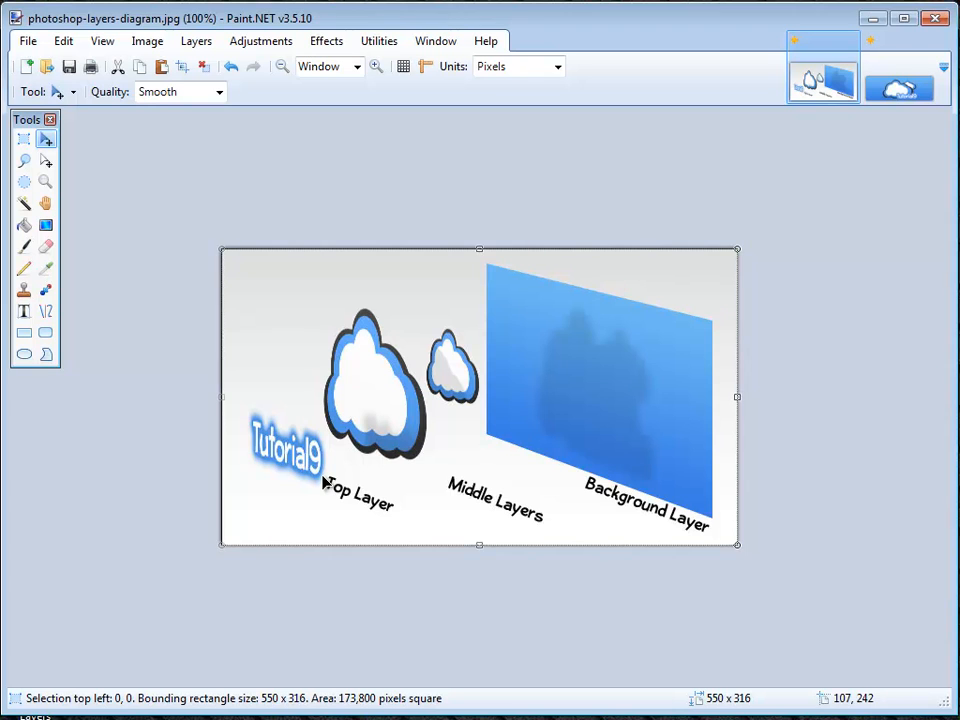
mouse_move(588, 377)
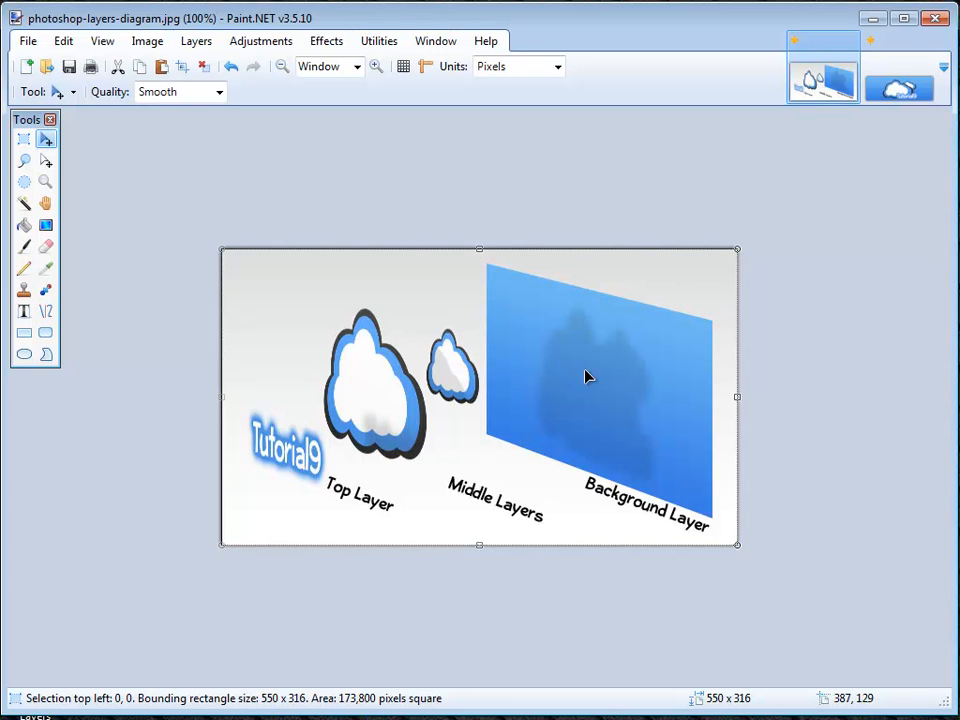
mouse_move(444, 144)
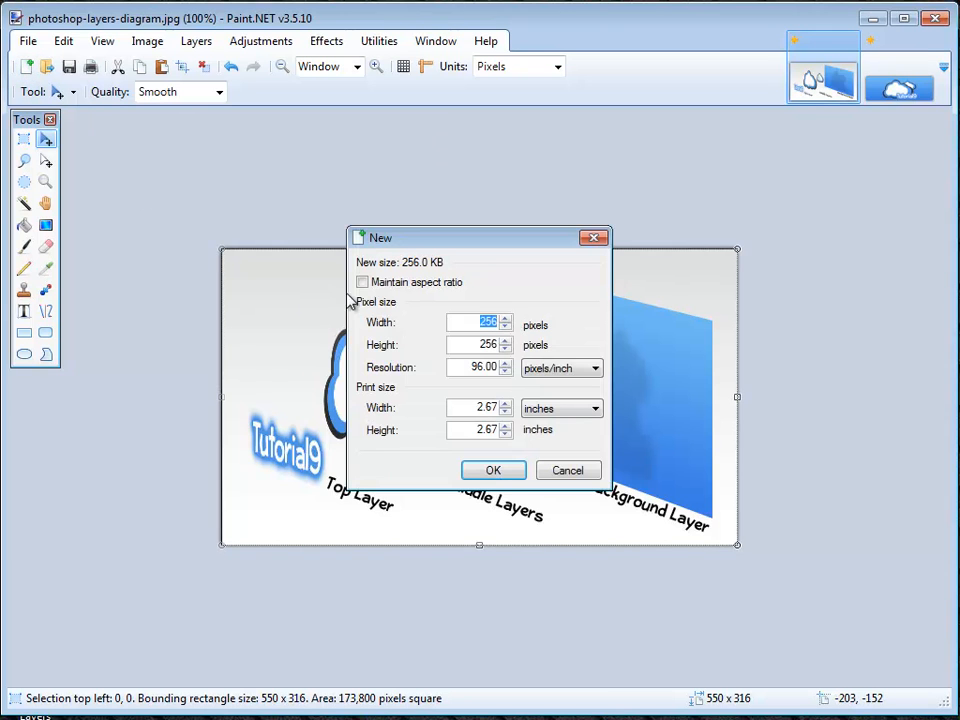
Confirm a 256×256 pixel new image and fill it with solid blue
click(492, 470)
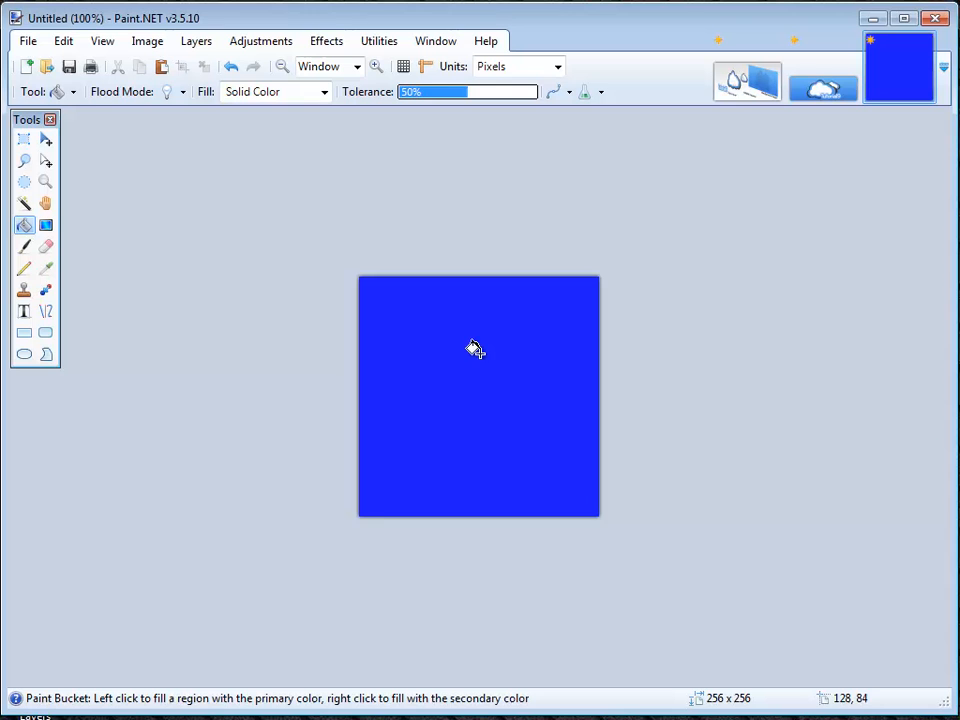
click(47, 66)
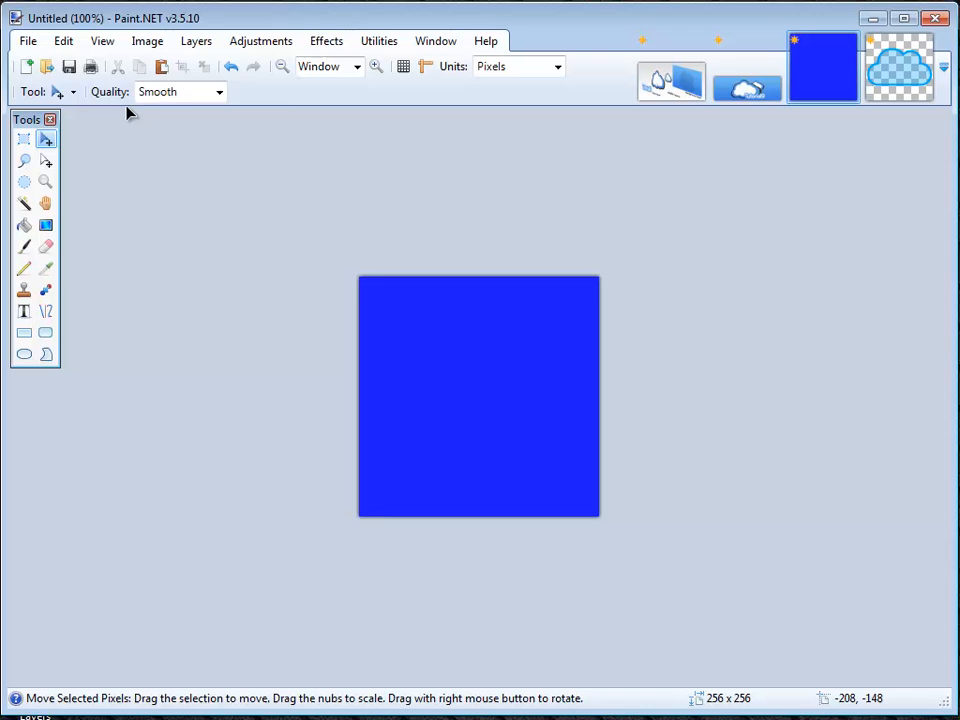
Open the Edit menu to view Paste, Paste in to New Layer and Paste in to New Image
click(63, 41)
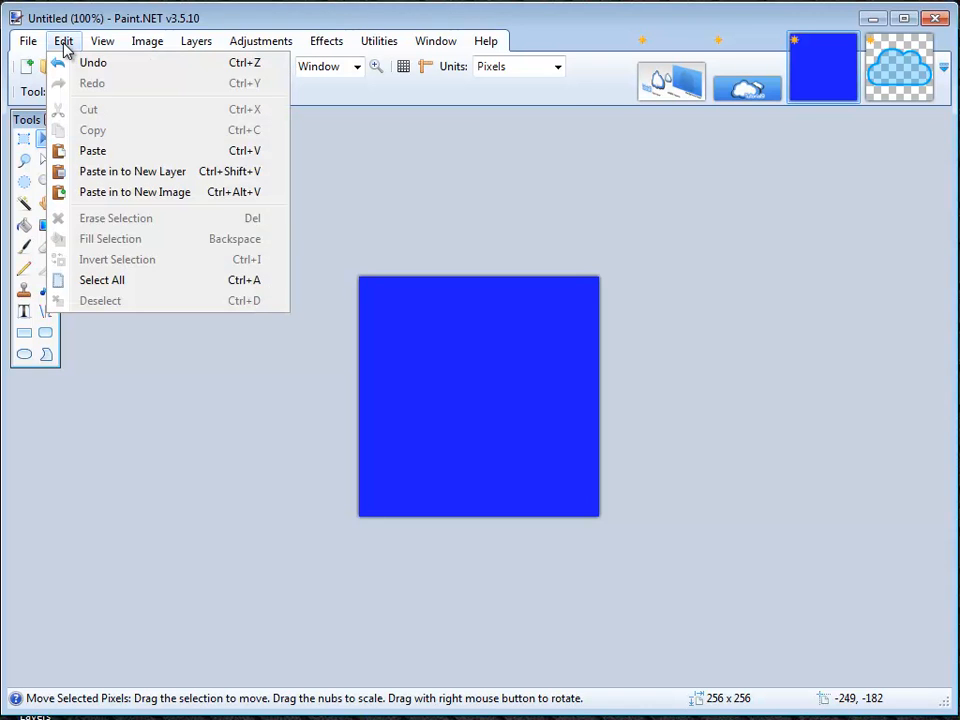
mouse_move(92, 130)
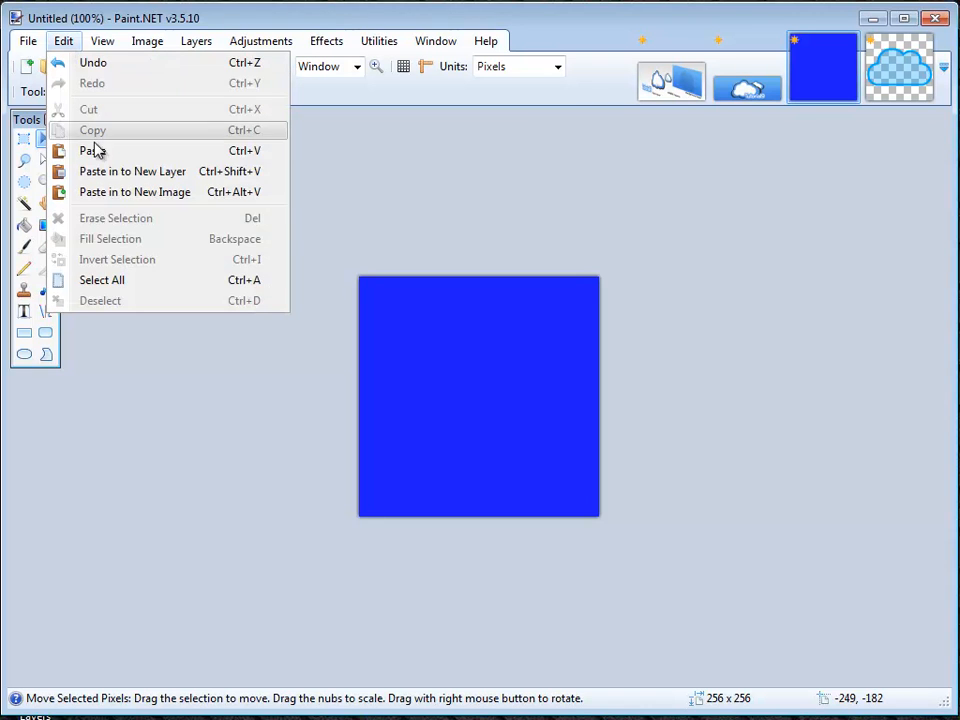
mouse_move(92, 150)
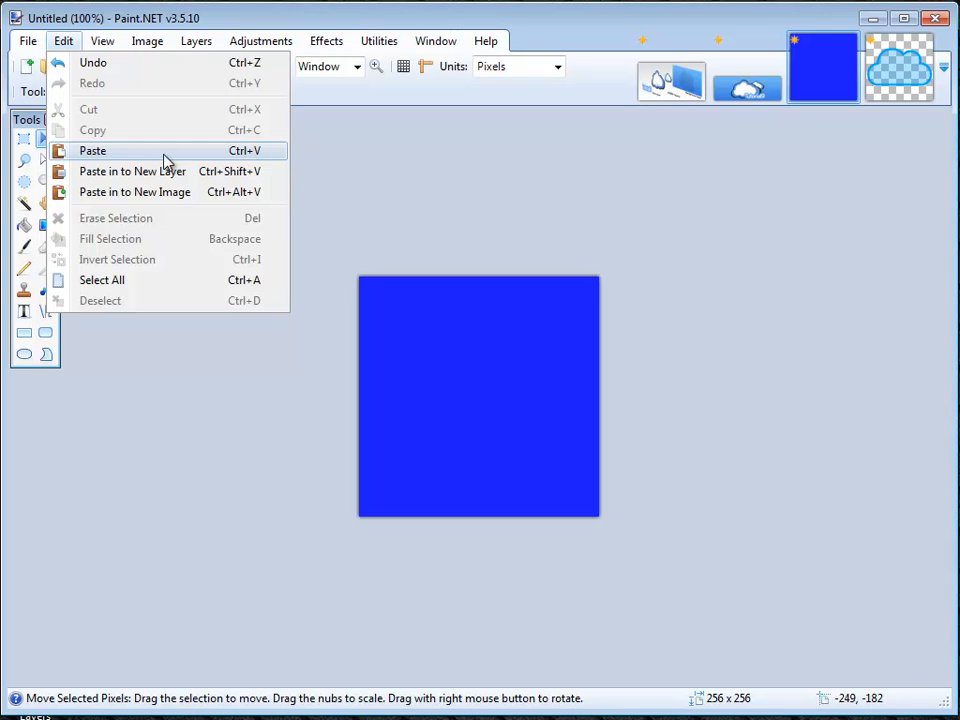
mouse_move(168, 170)
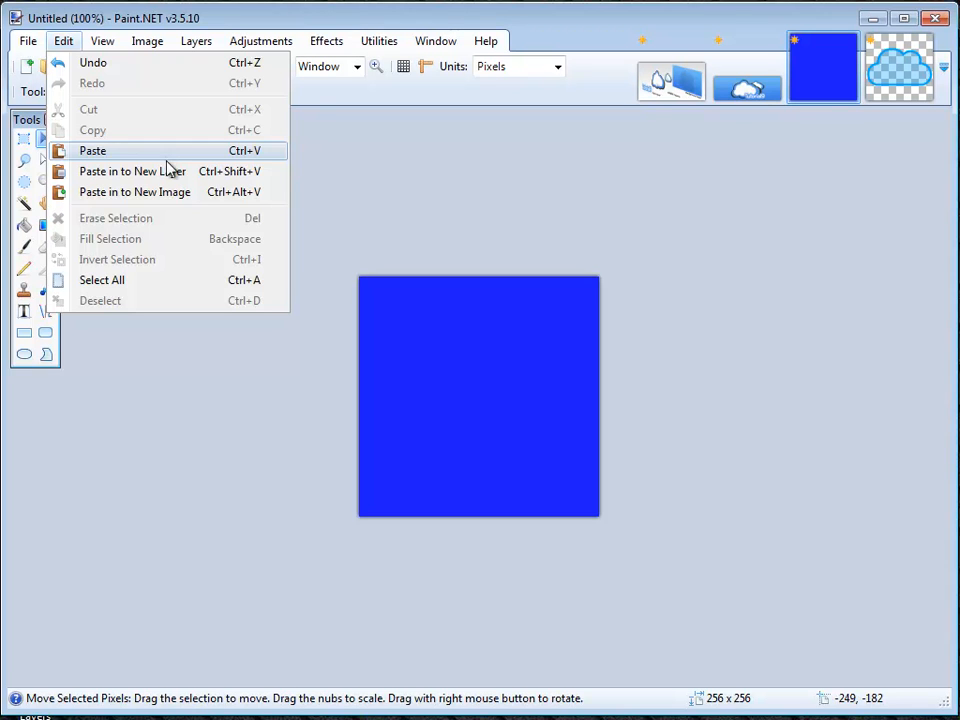
mouse_move(133, 171)
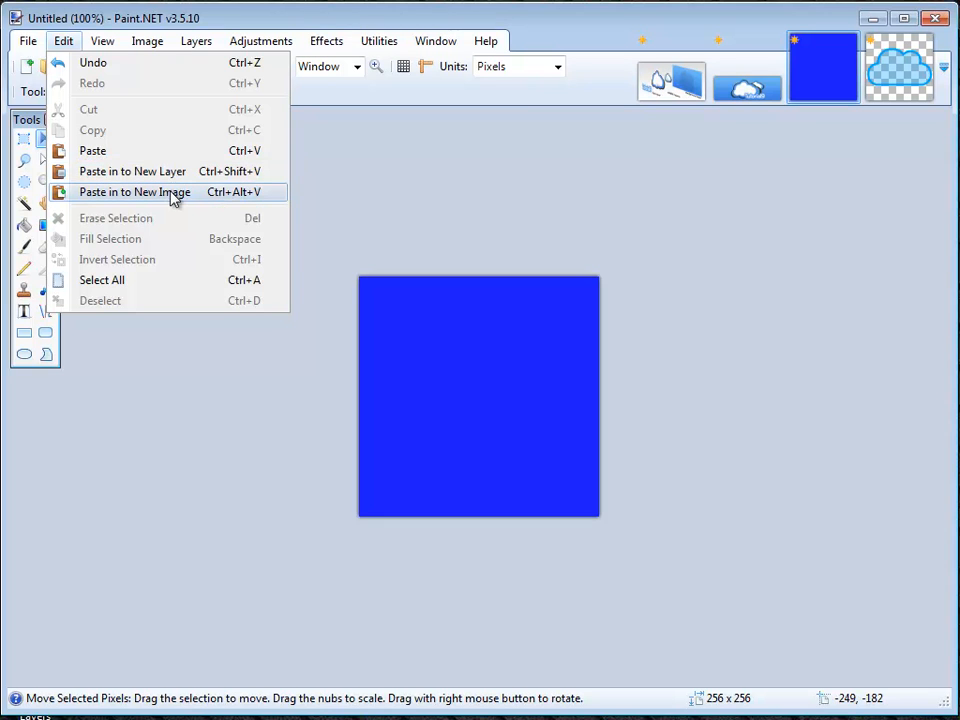
mouse_move(132, 171)
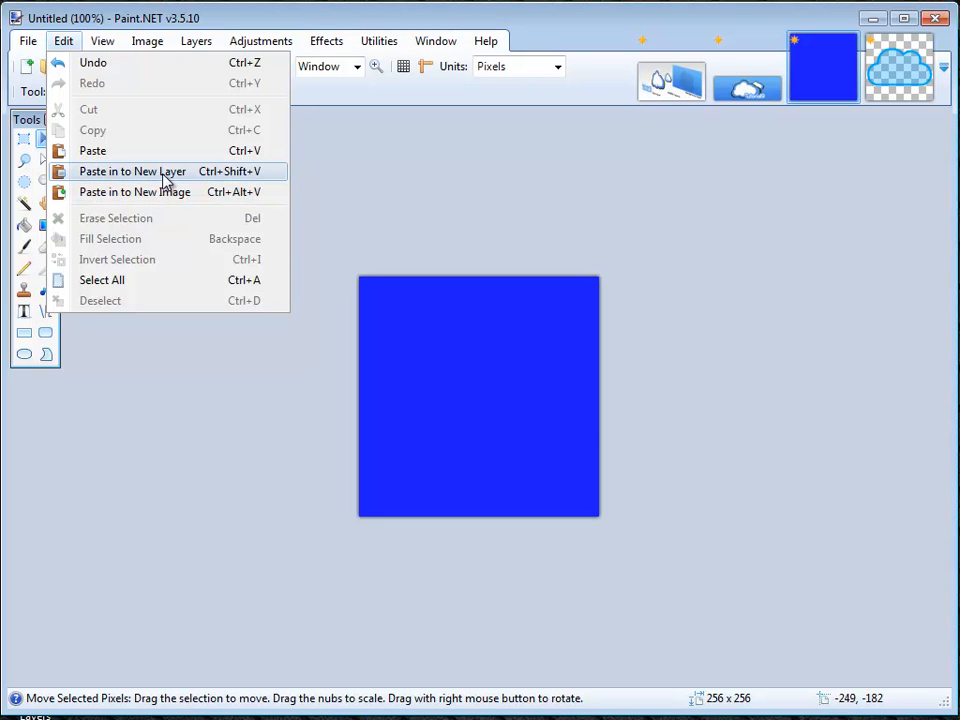
Paste the copied cloud into a new layer on the blue canvas
click(131, 171)
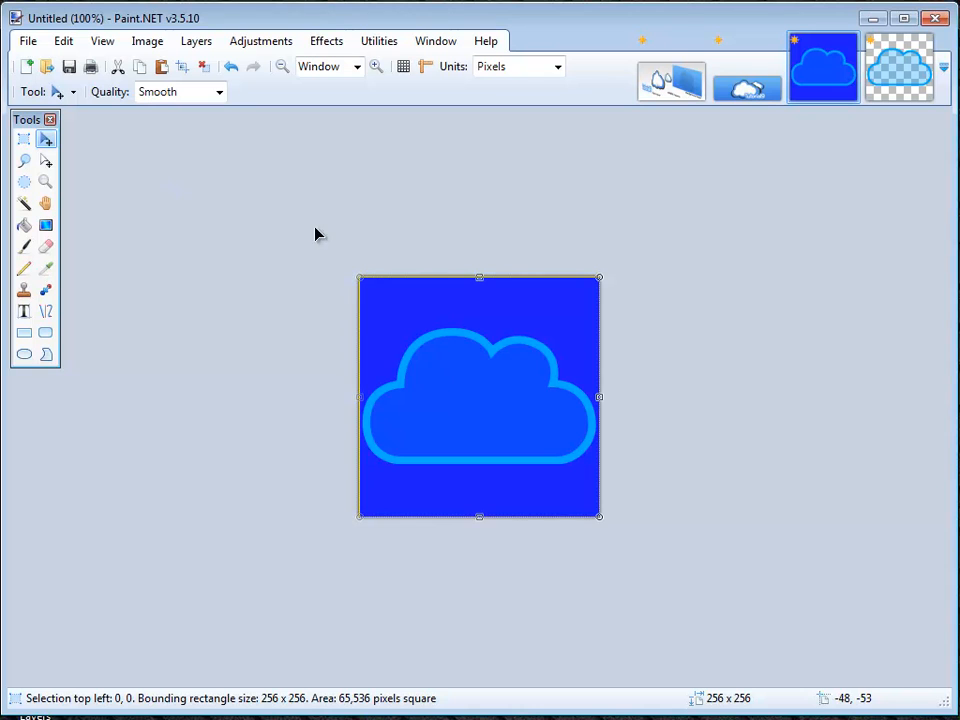
mouse_move(828, 430)
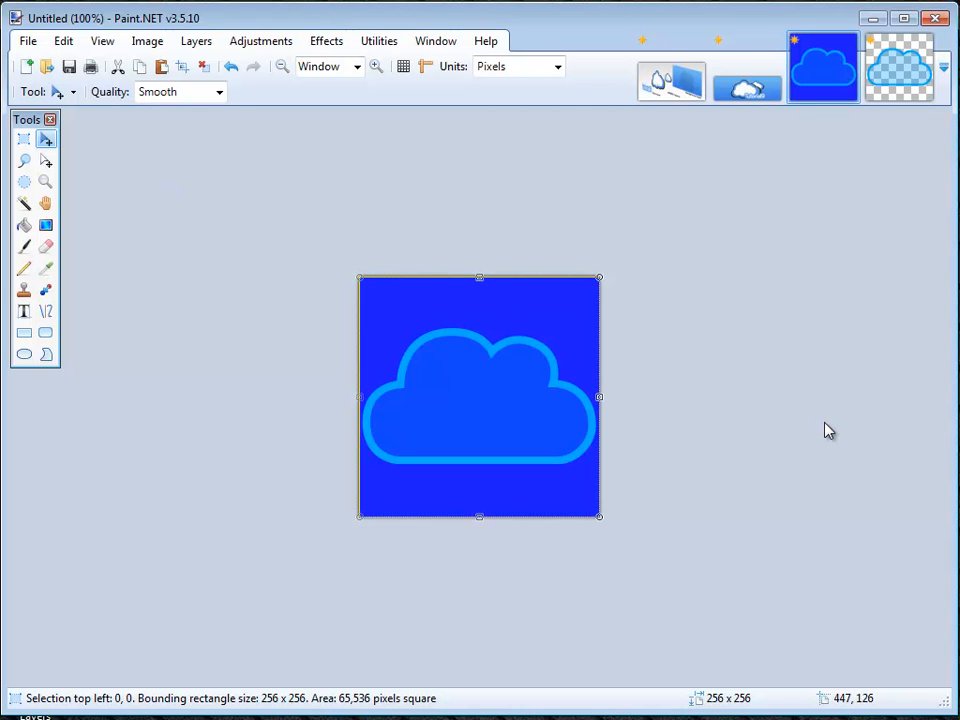
mouse_move(853, 431)
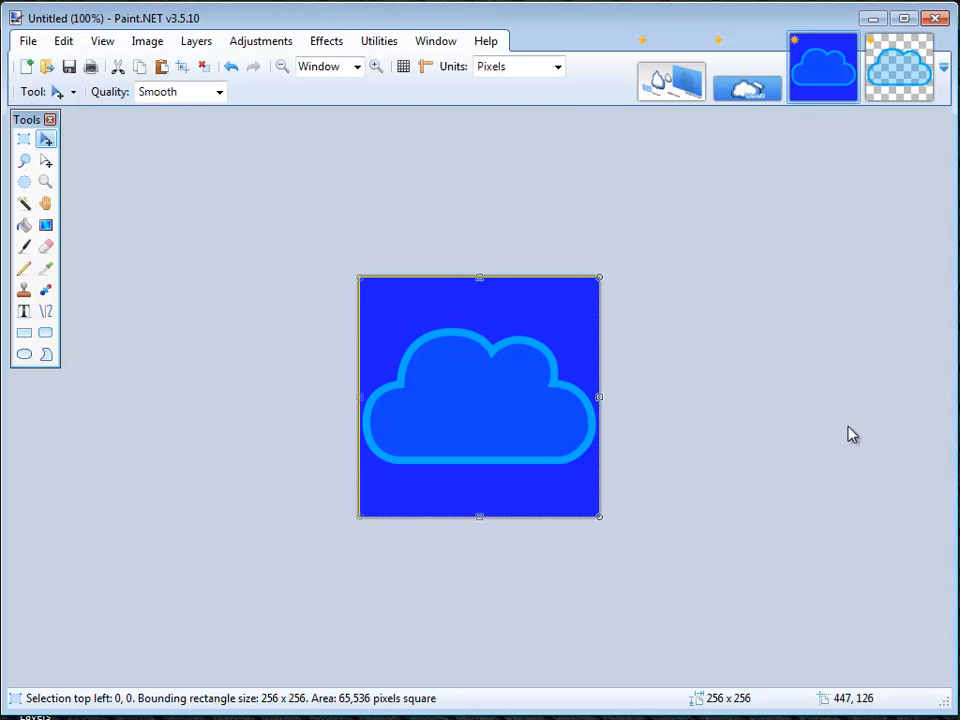
mouse_move(617, 343)
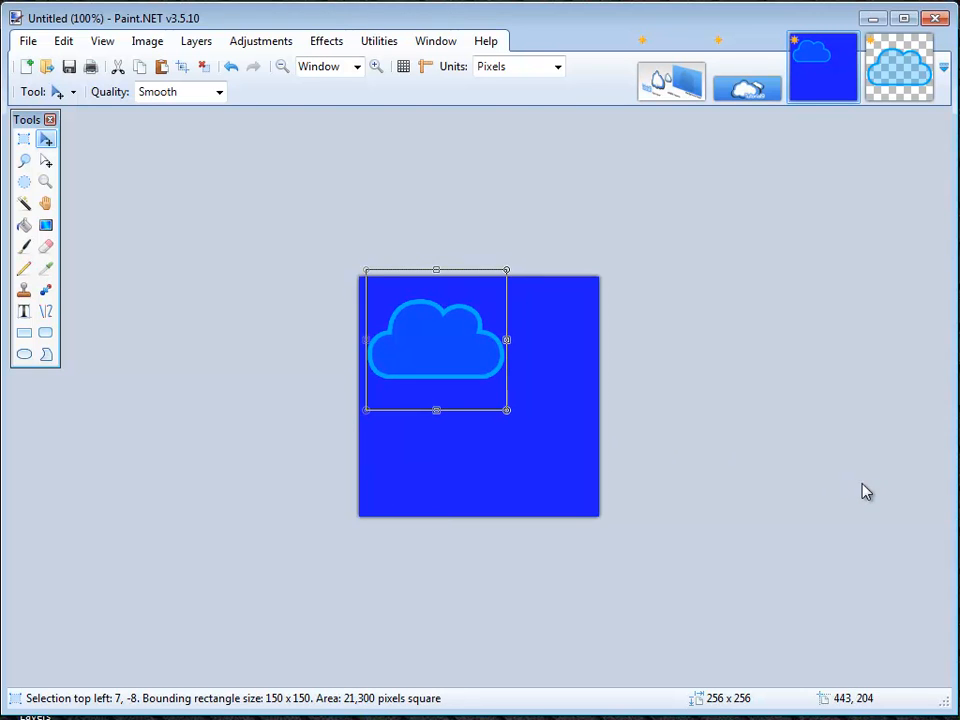
mouse_move(710, 462)
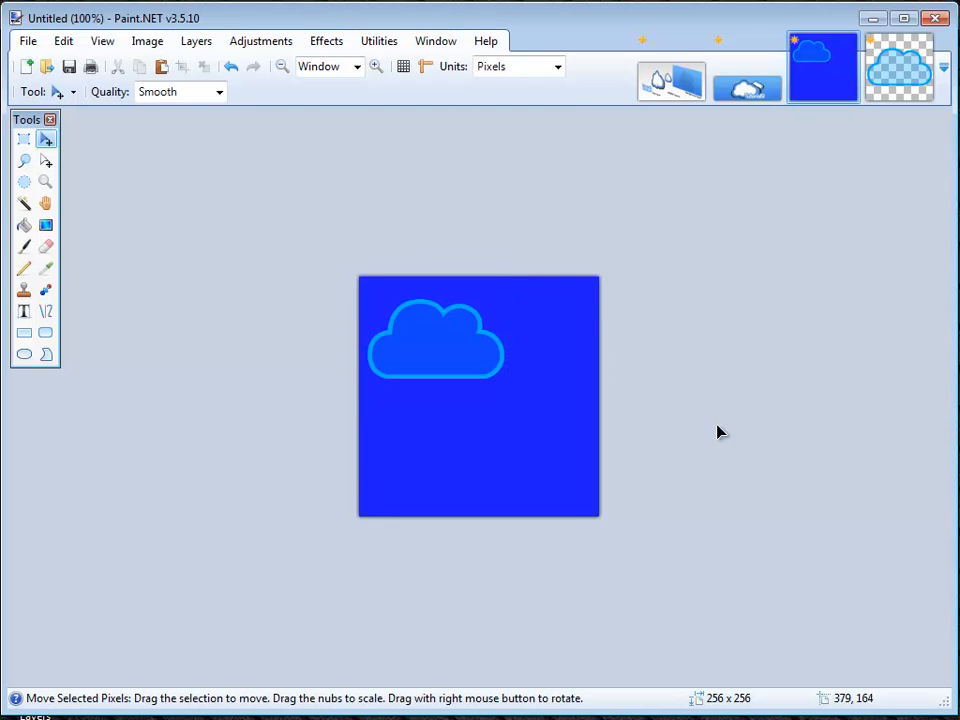
mouse_move(862, 563)
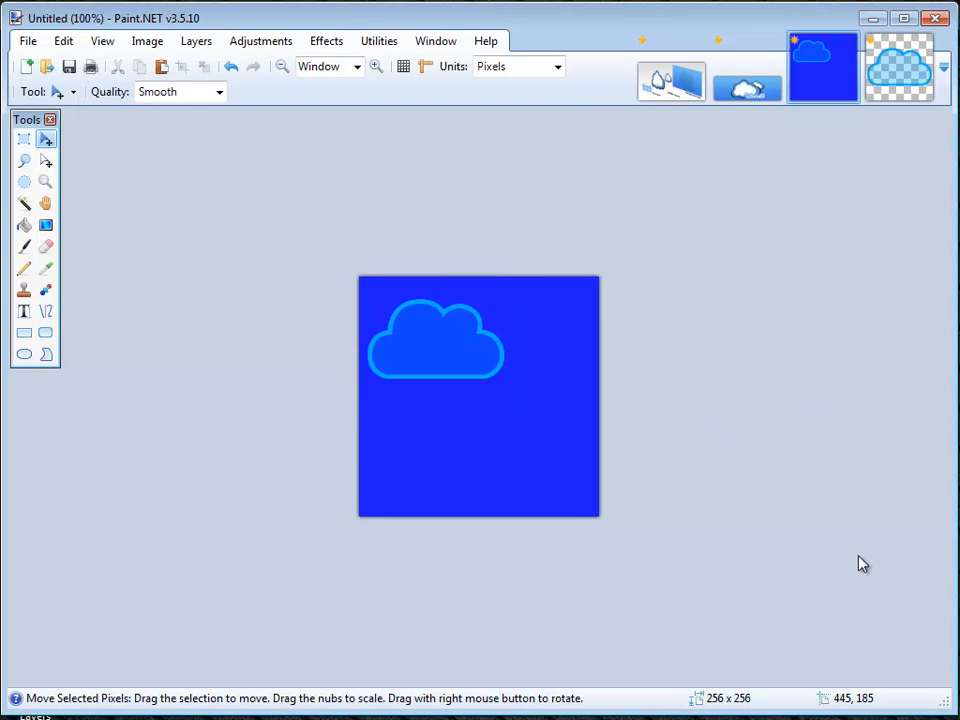
mouse_move(807, 671)
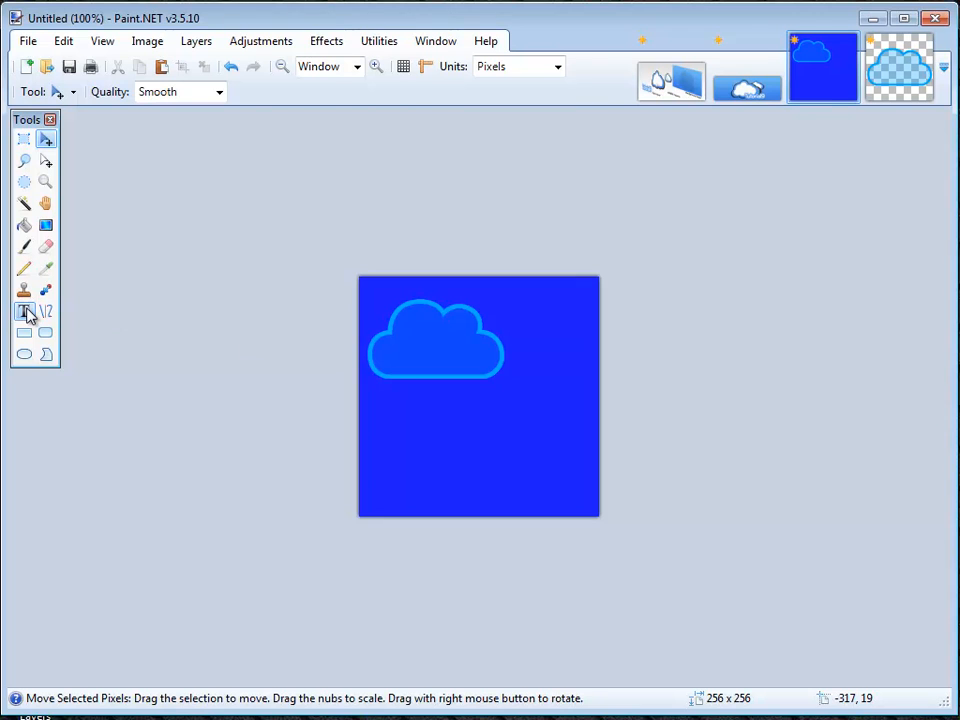
click(24, 311)
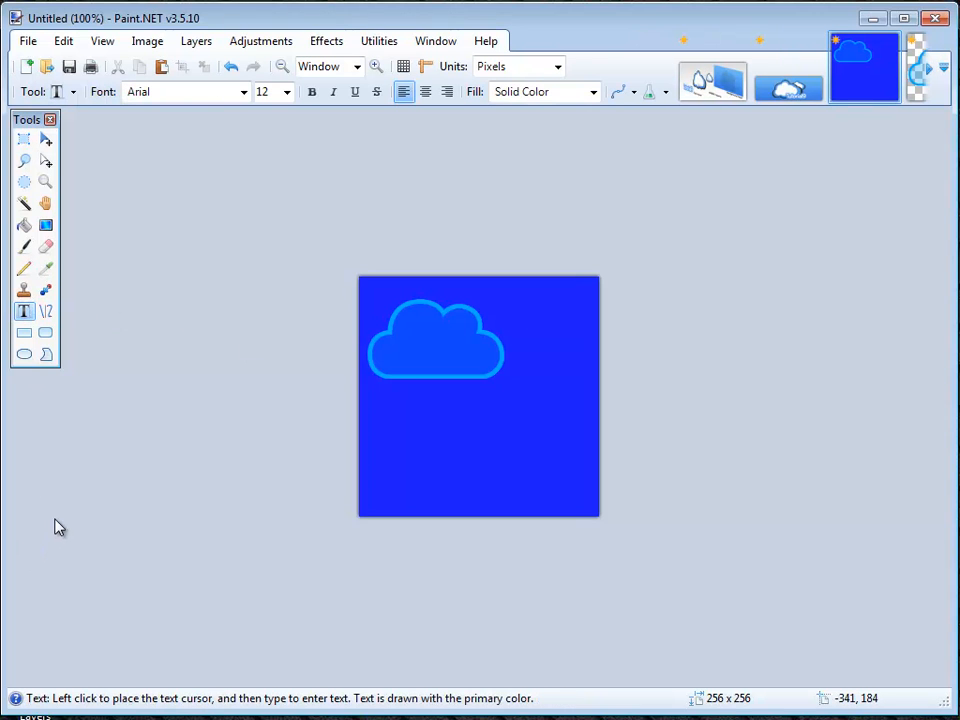
click(386, 433)
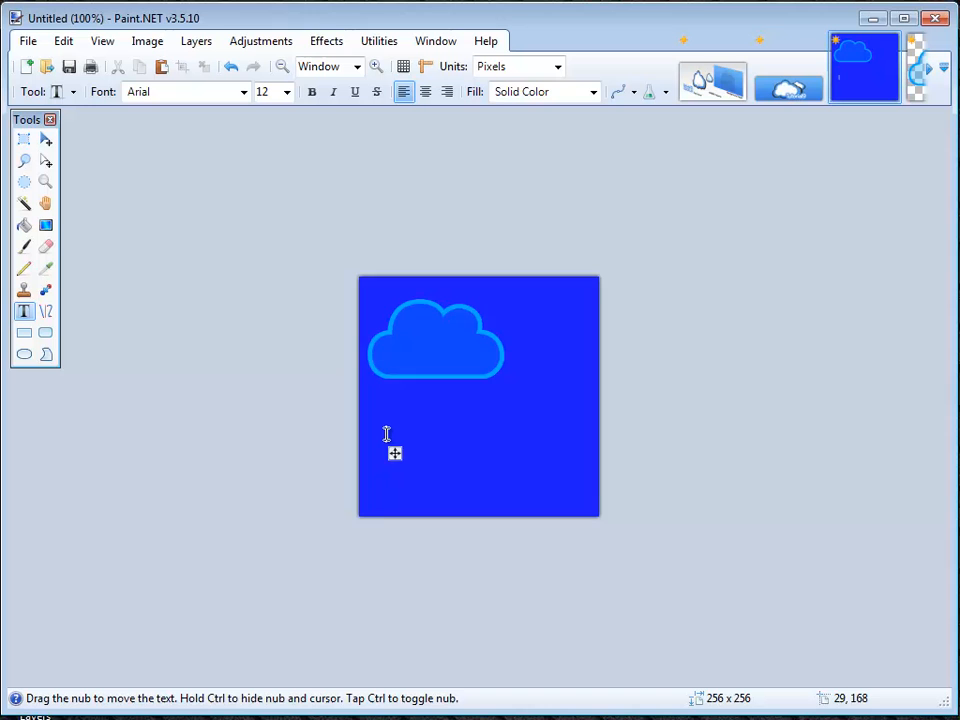
text(Clouds)
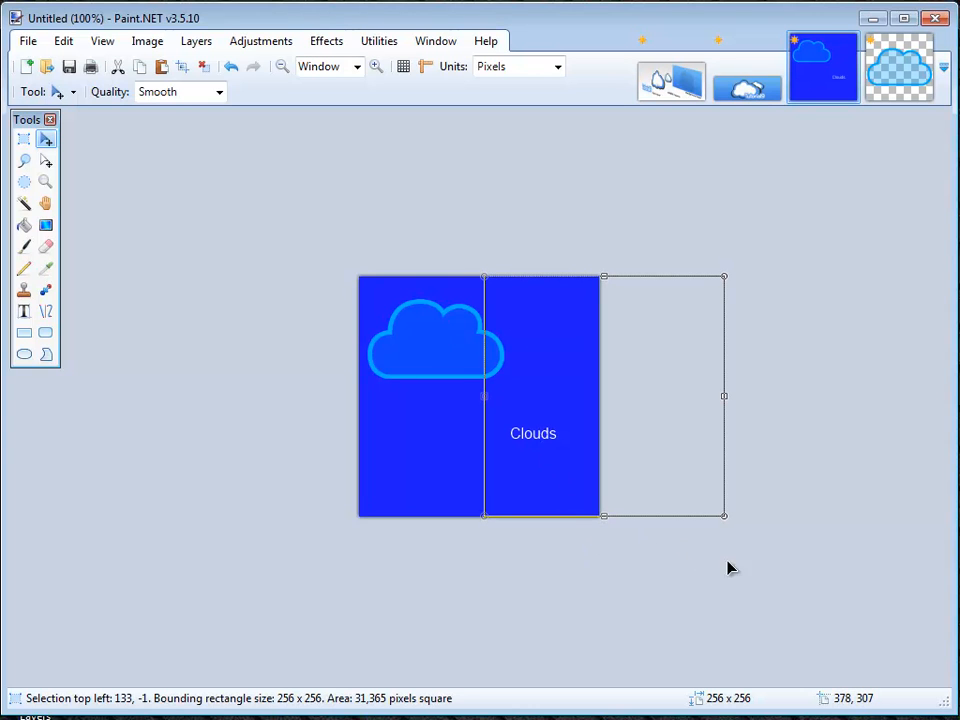
mouse_move(825, 672)
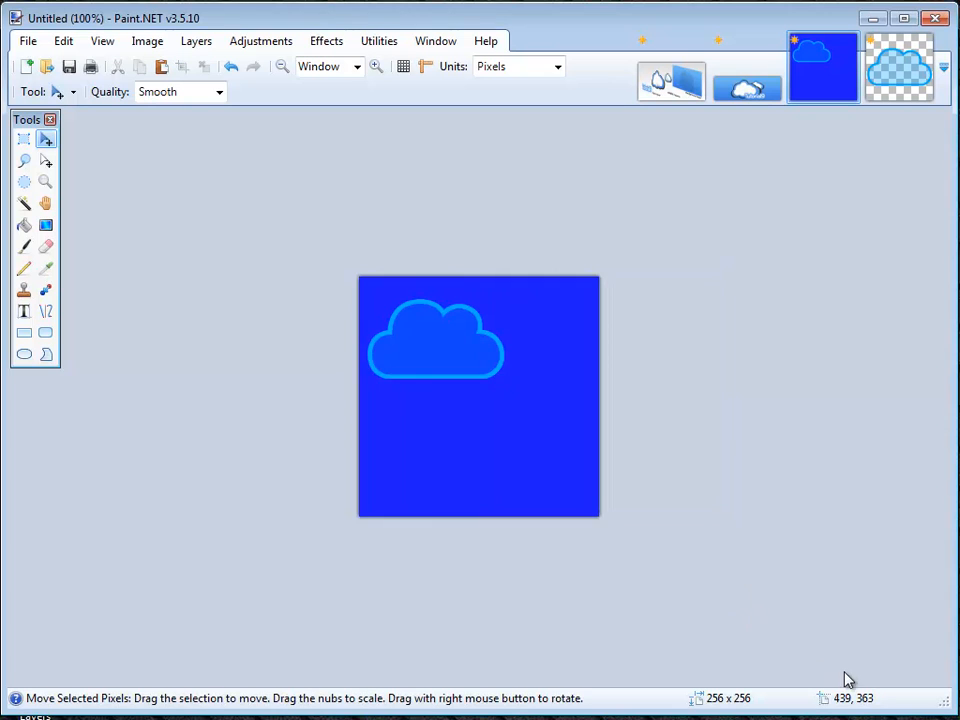
mouse_move(846, 602)
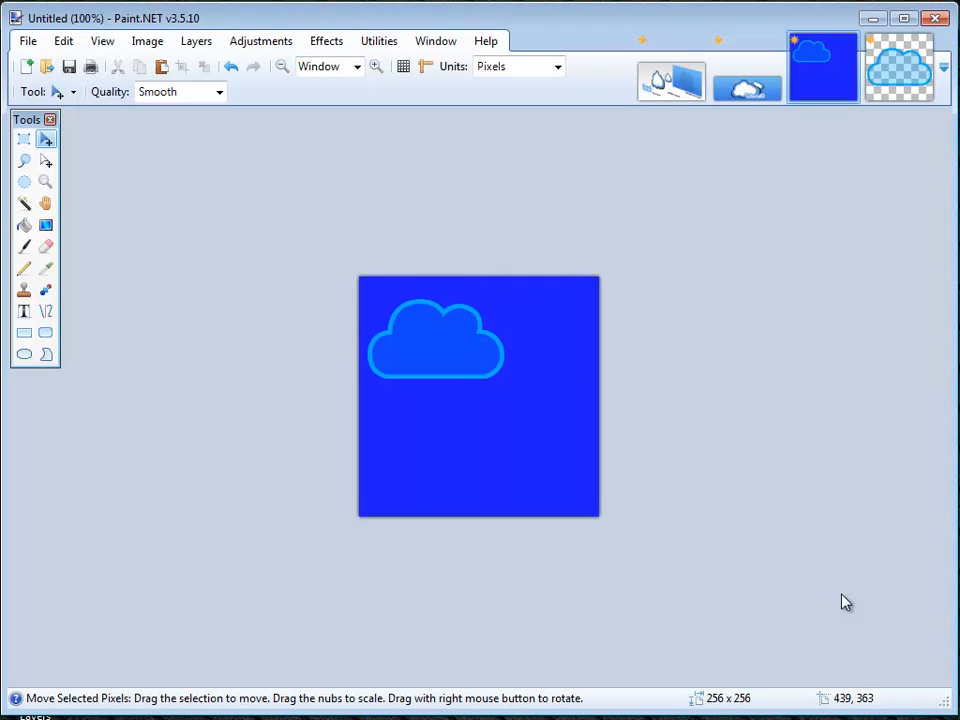
mouse_move(853, 431)
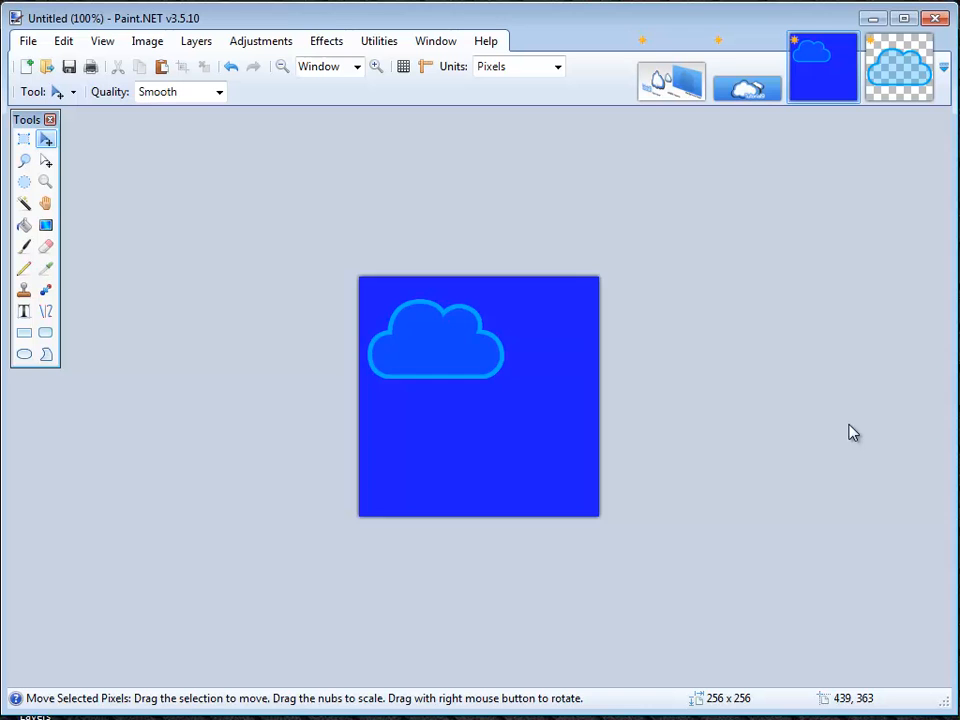
click(898, 67)
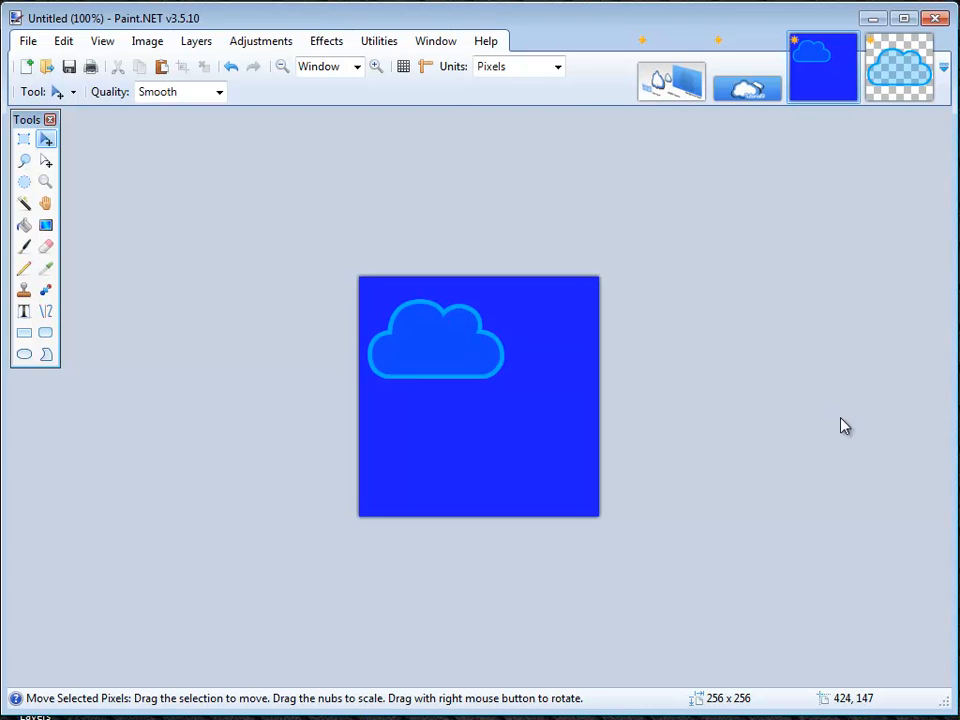
mouse_move(856, 442)
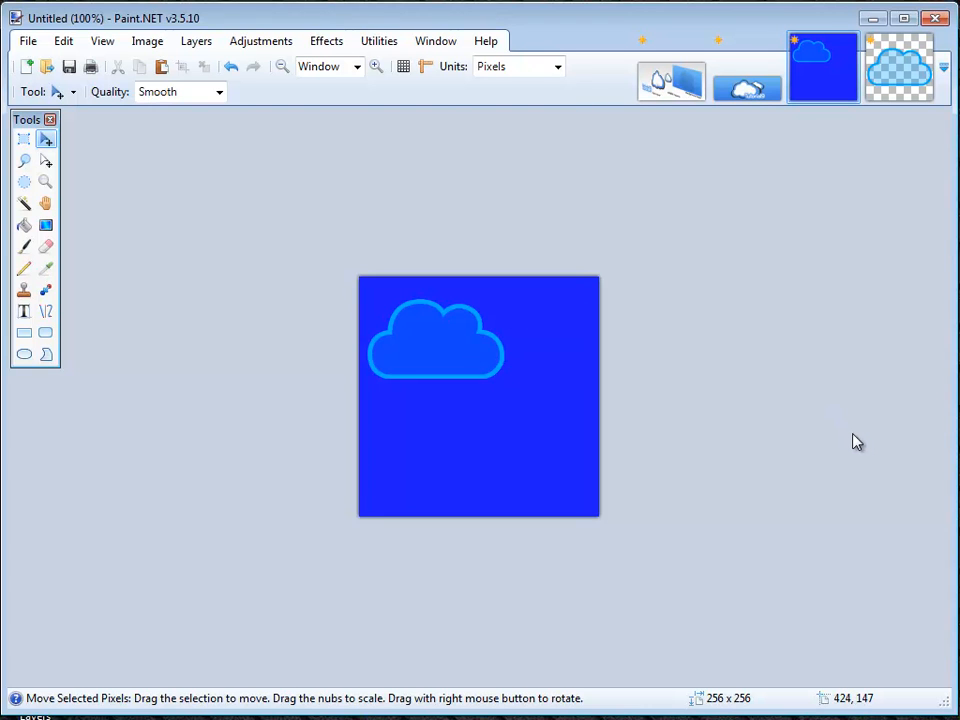
mouse_move(862, 434)
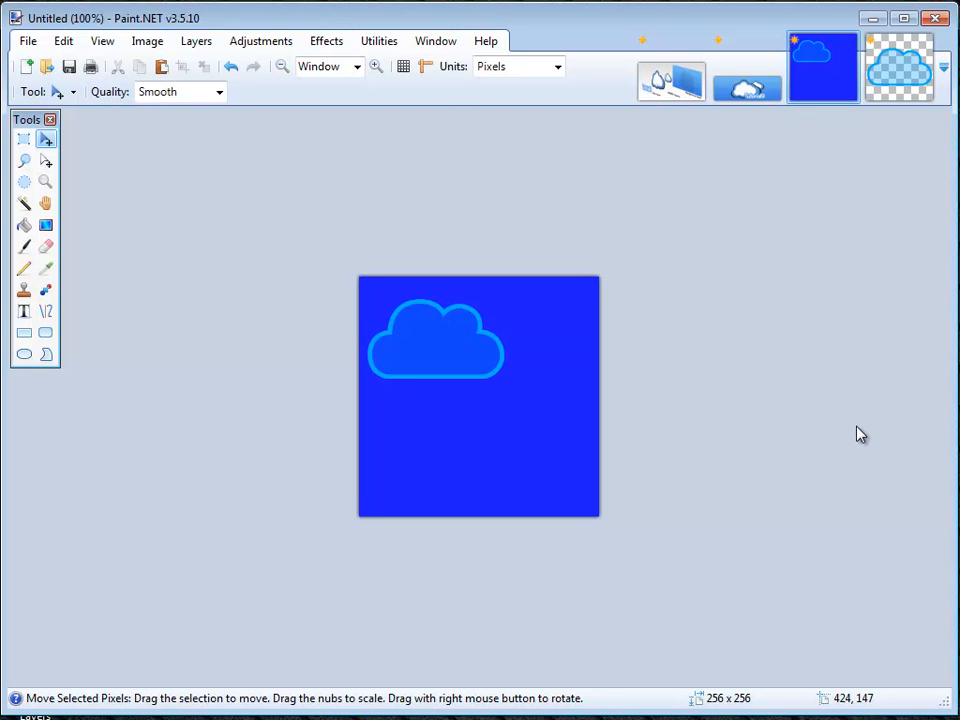
mouse_move(863, 476)
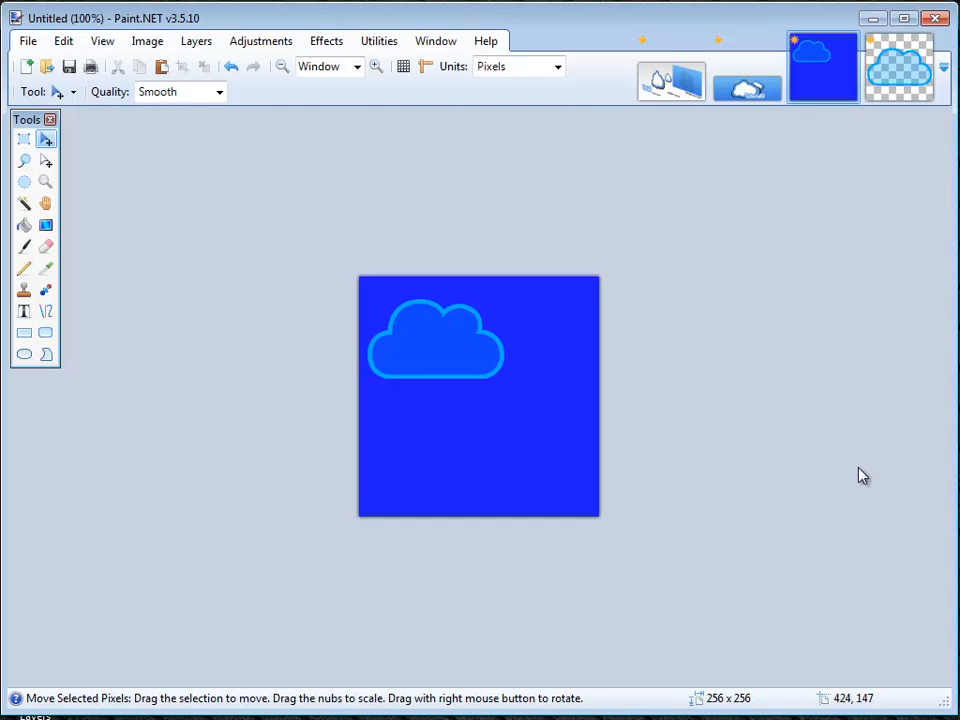
mouse_move(850, 675)
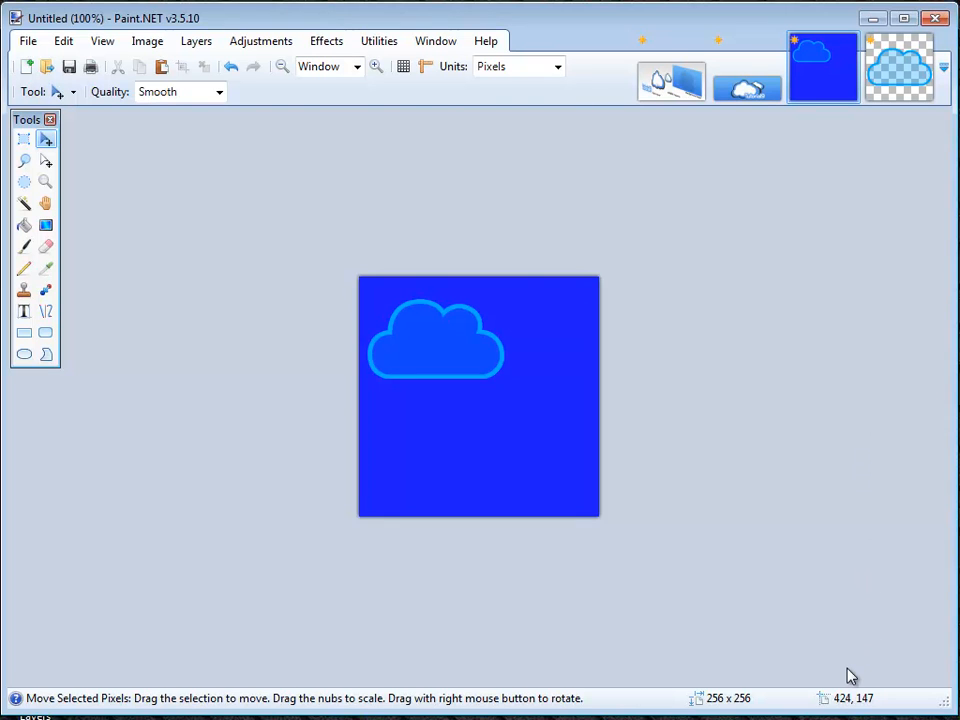
mouse_move(858, 648)
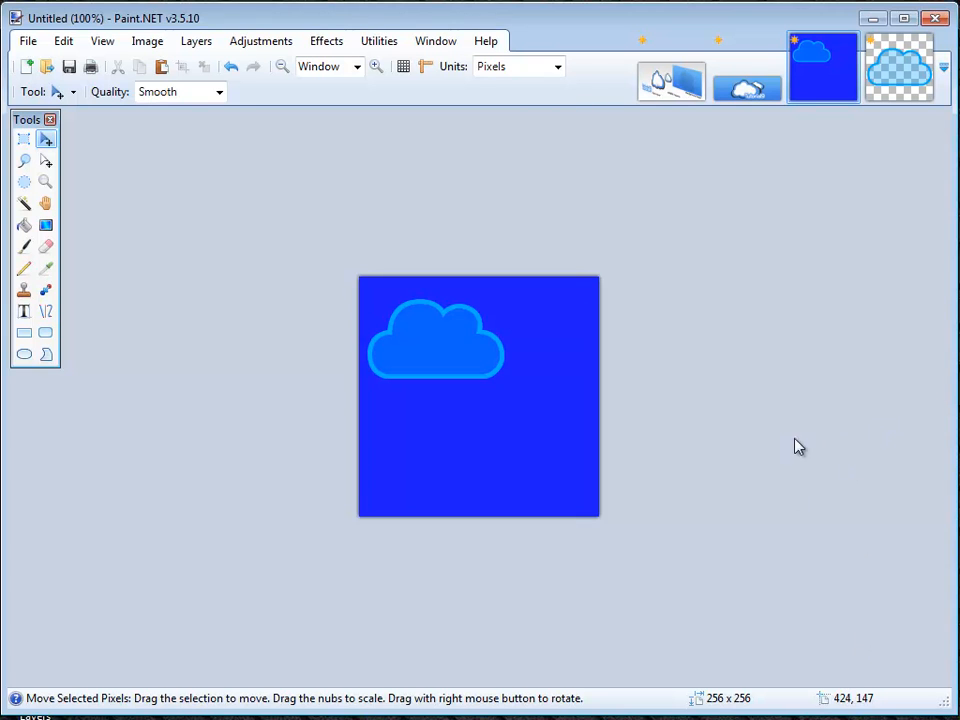
mouse_move(824, 483)
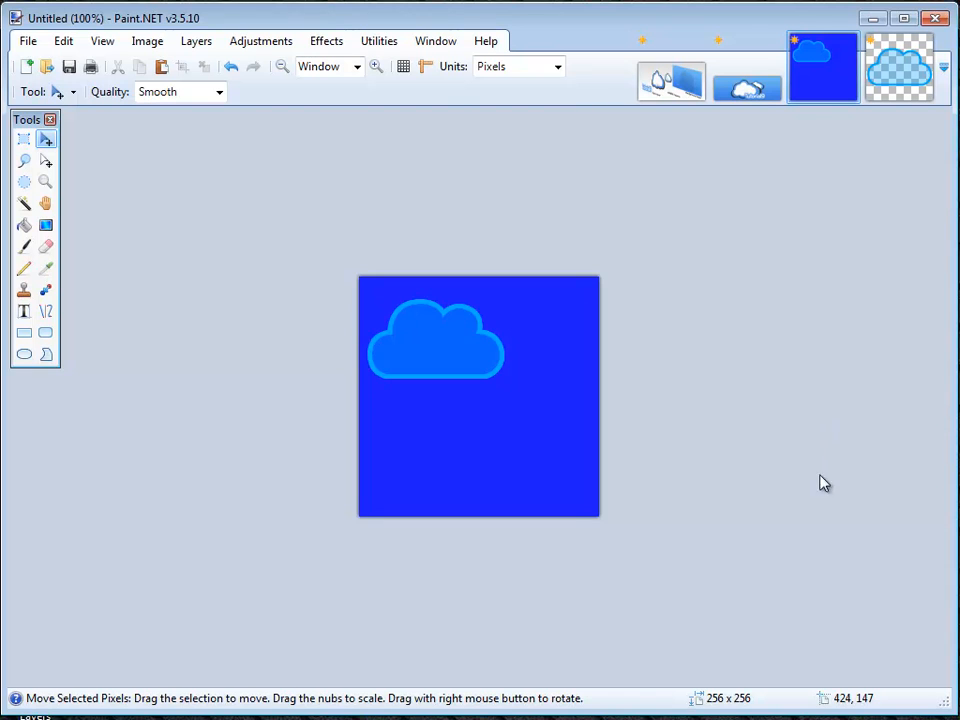
mouse_move(415, 333)
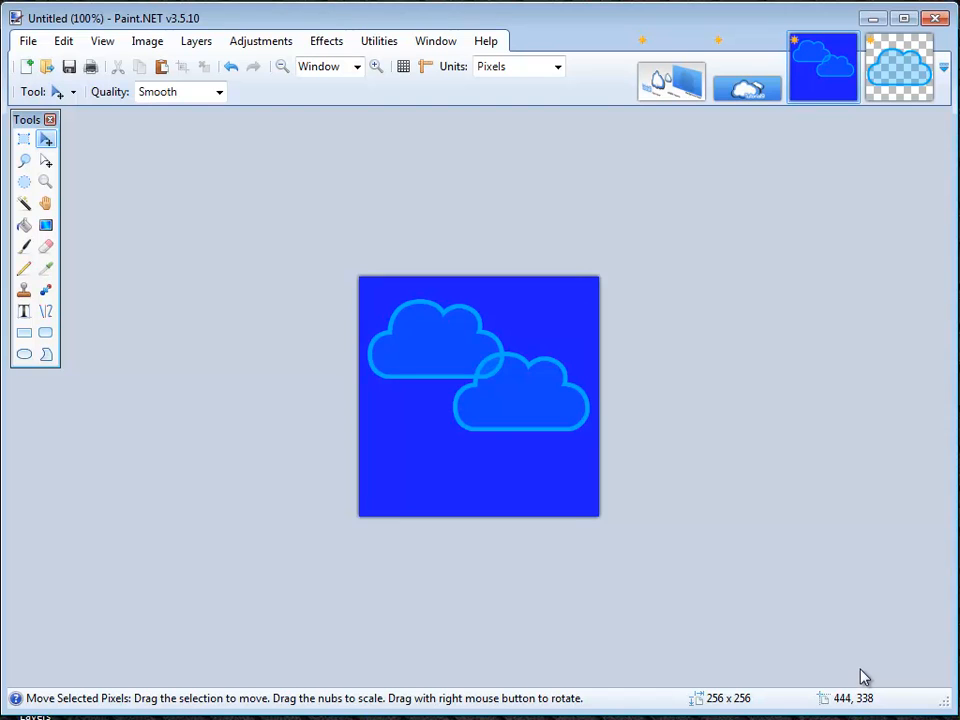
mouse_move(863, 481)
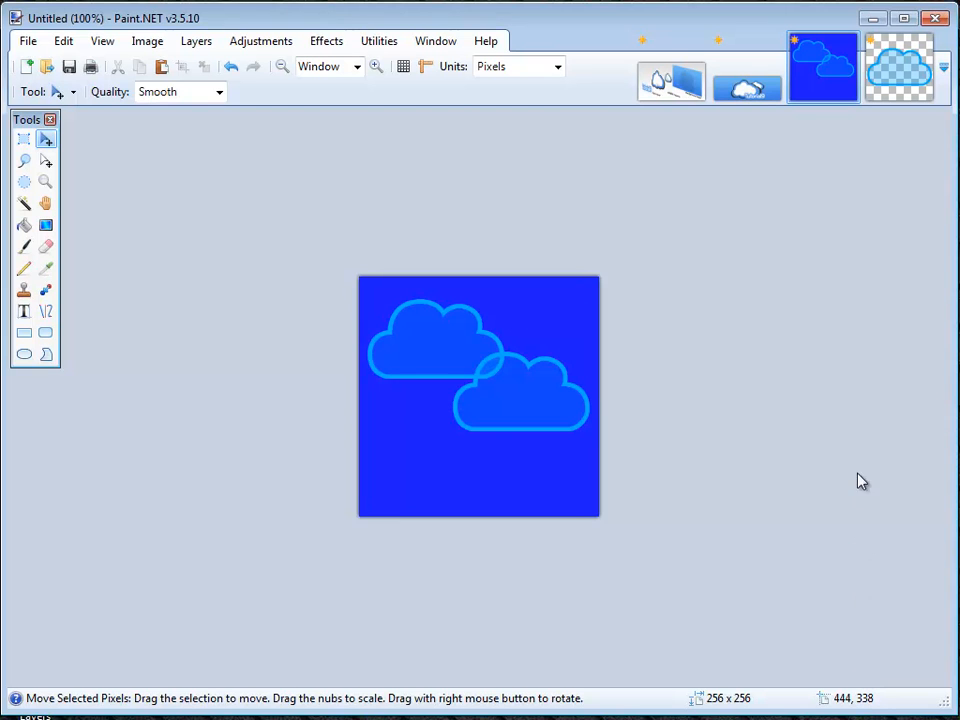
mouse_move(855, 480)
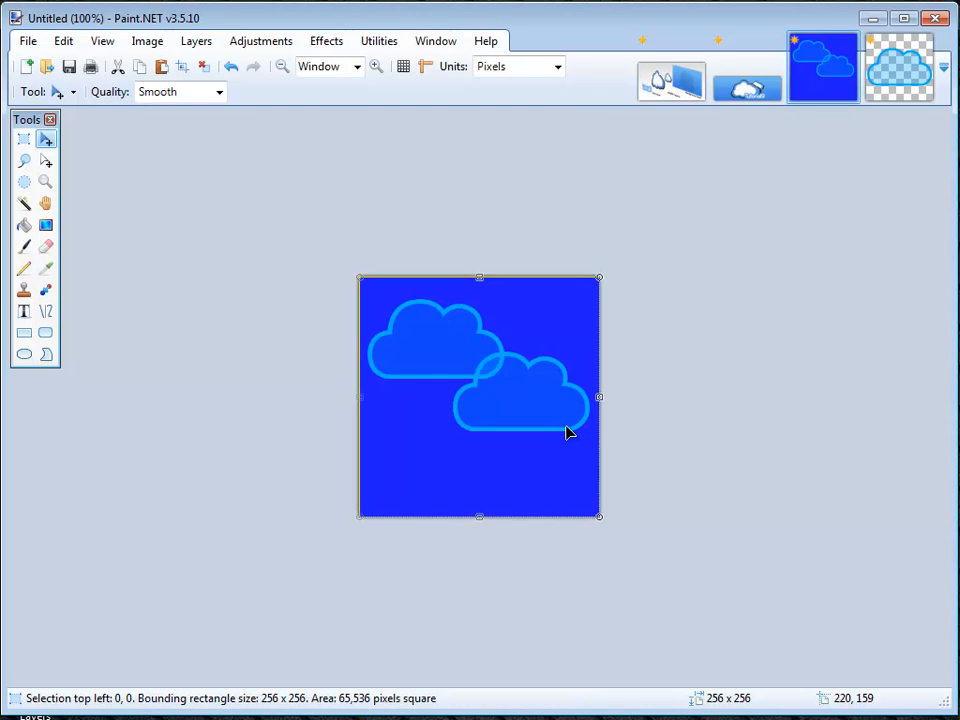
Drag the cloud layer right, then up, so it overlaps the other cloud
drag(570, 433, 503, 493)
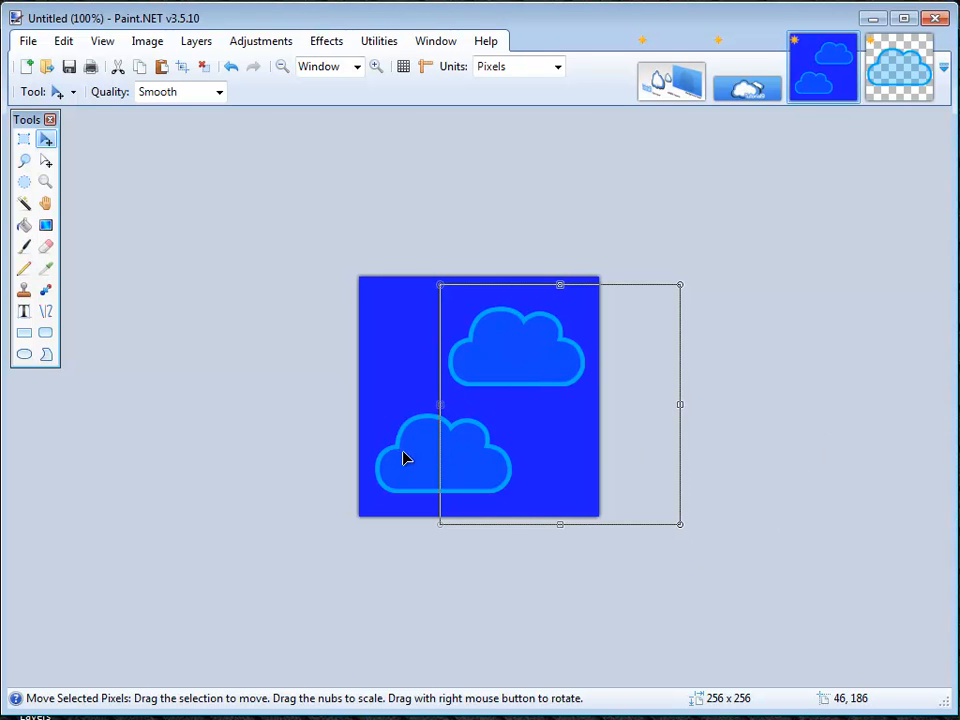
drag(405, 458, 447, 443)
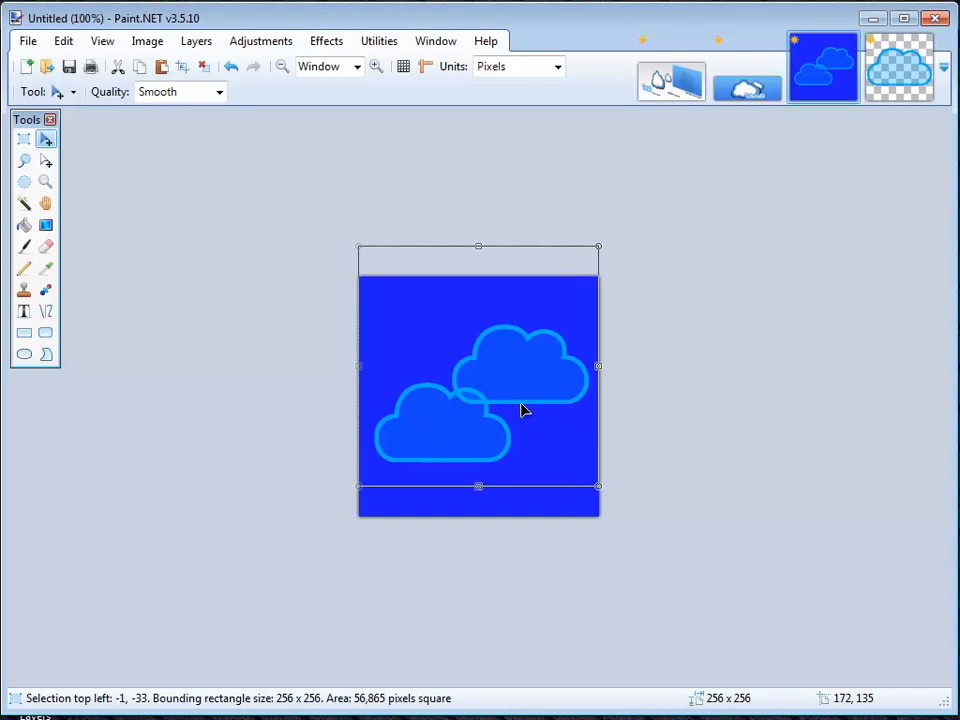
mouse_move(938, 614)
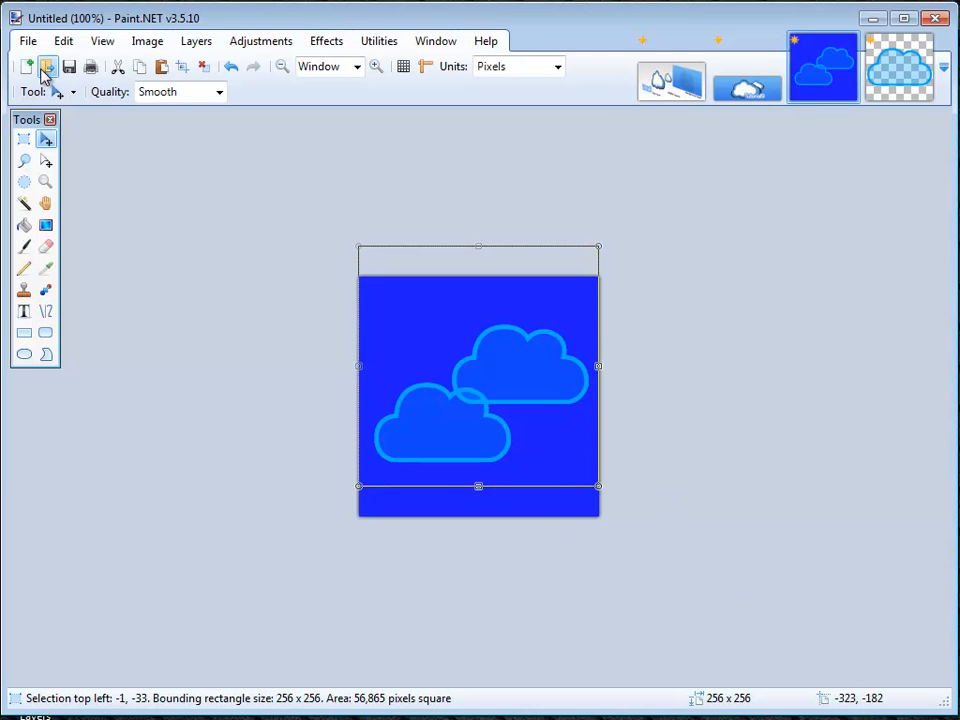
Open HO_Checkpoint_Rainbow-icon from the Desktop as a new document
click(47, 66)
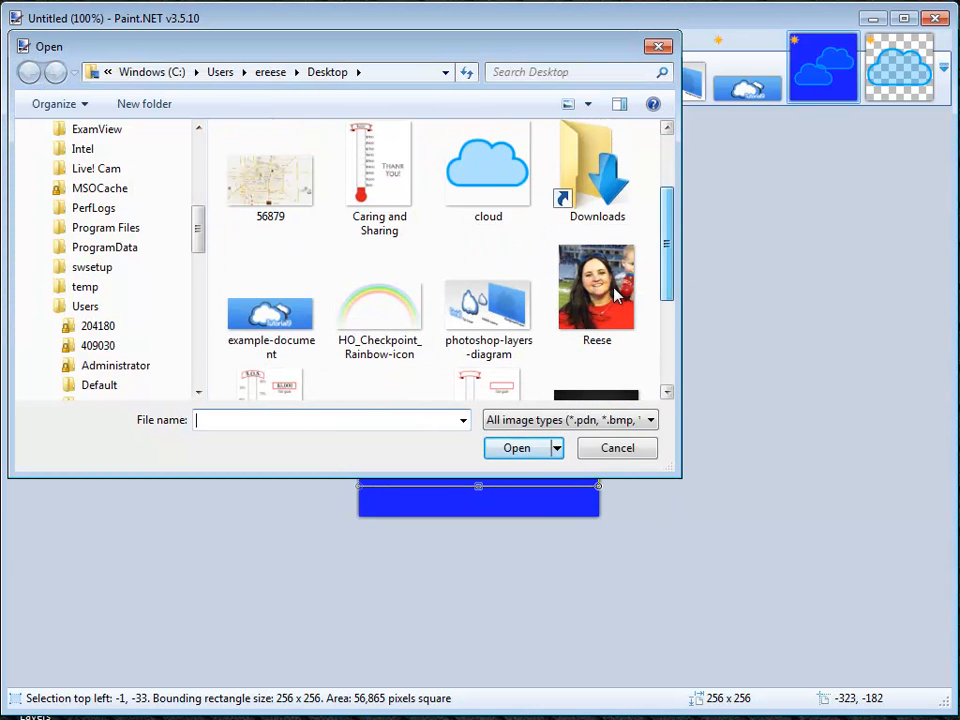
double_click(379, 312)
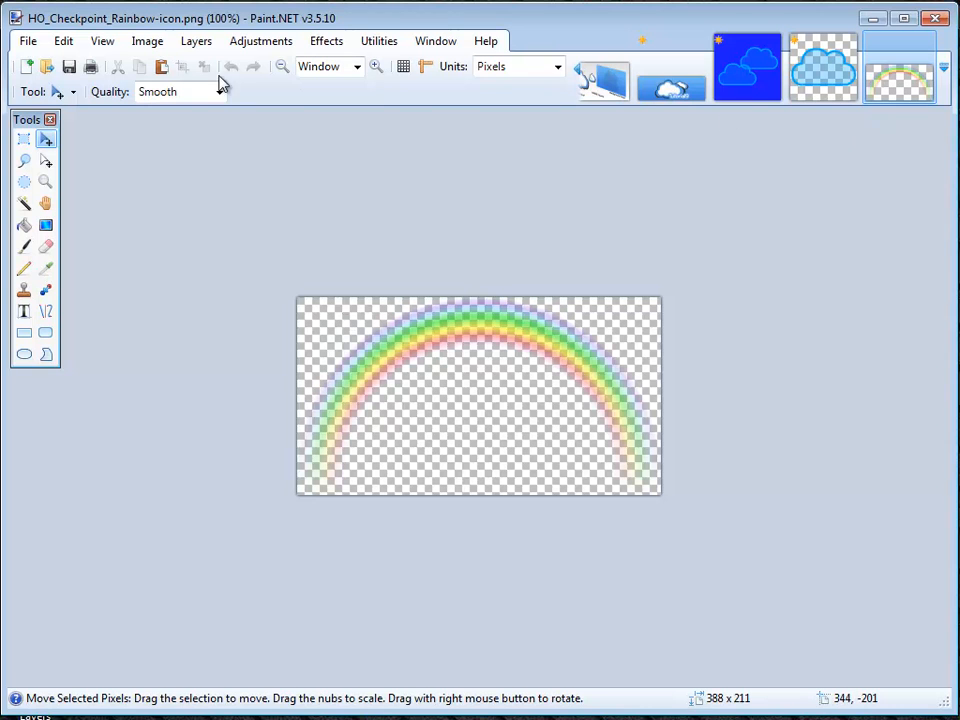
mouse_move(365, 343)
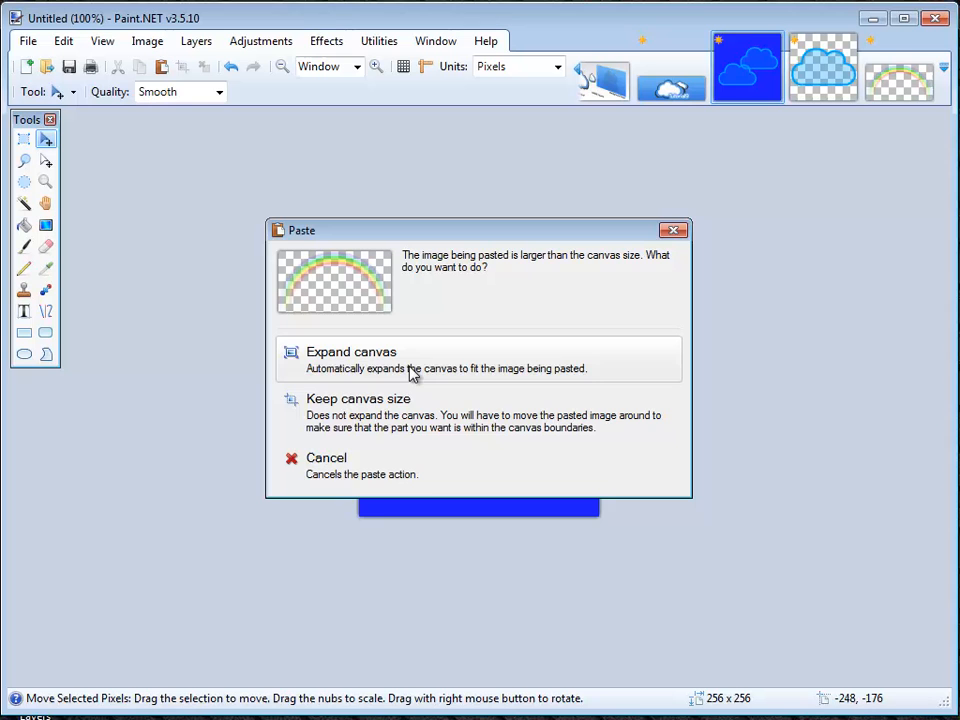
mouse_move(395, 375)
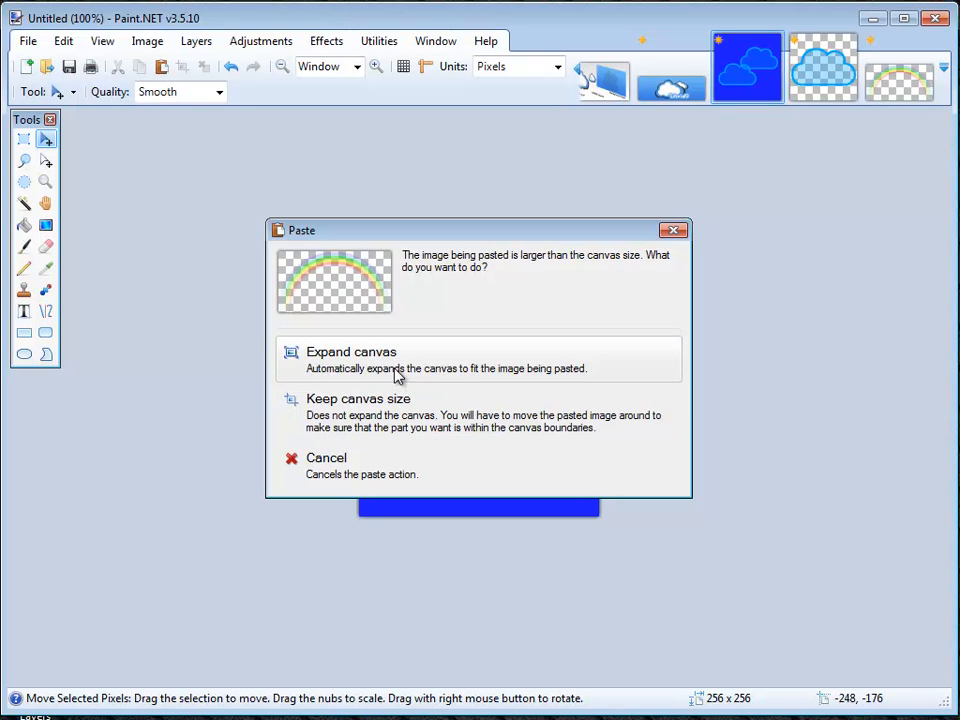
mouse_move(396, 419)
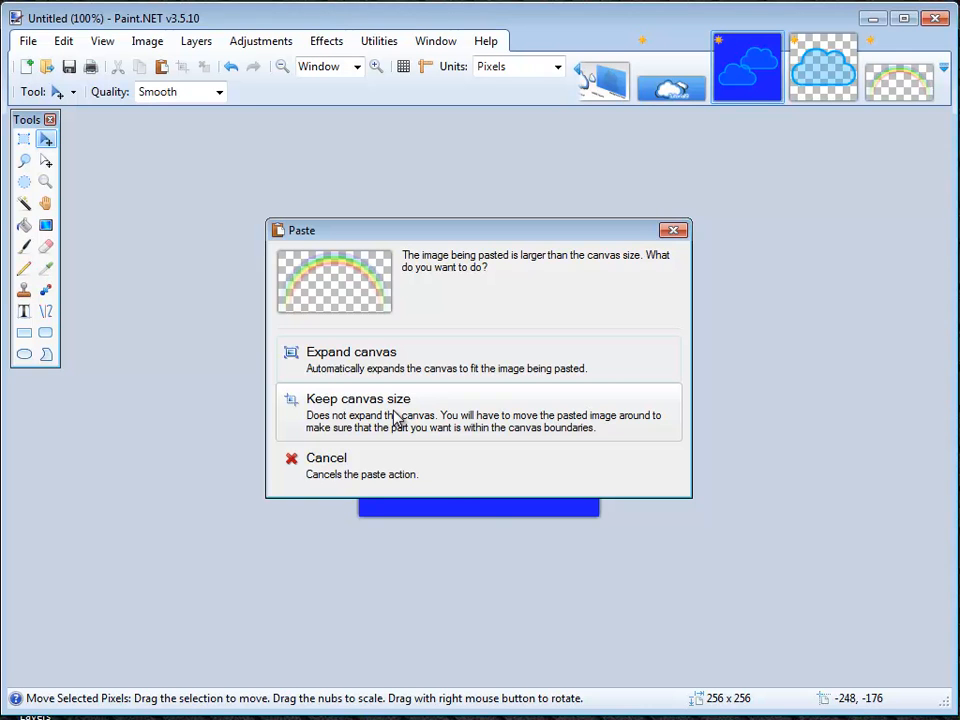
Paste the rainbow into Untitled, choosing Keep canvas size to stay at 256×256
click(358, 398)
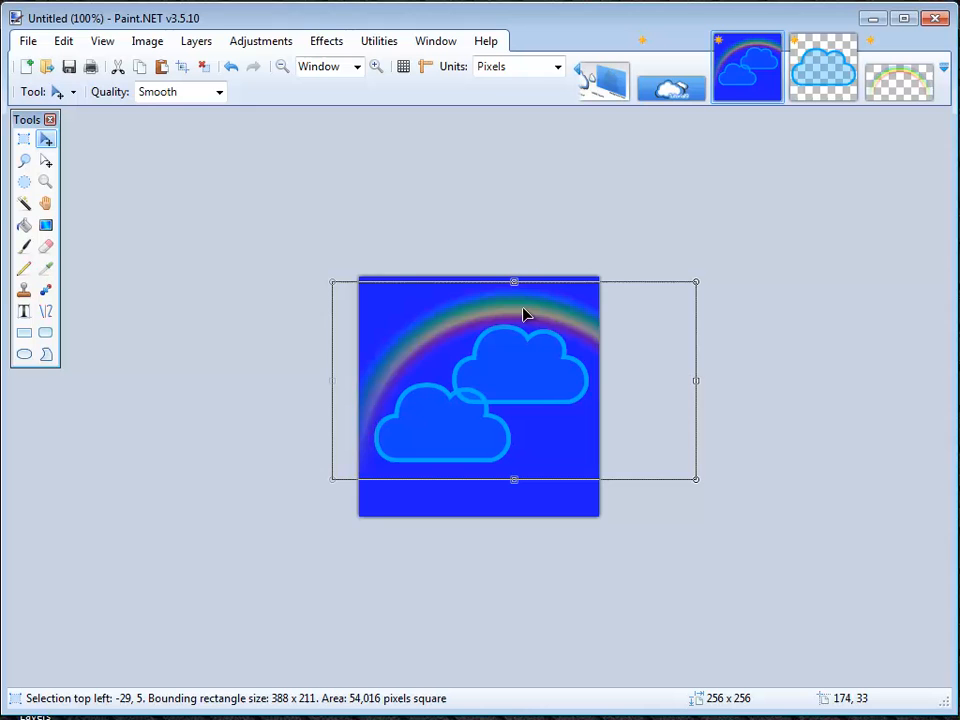
mouse_move(850, 455)
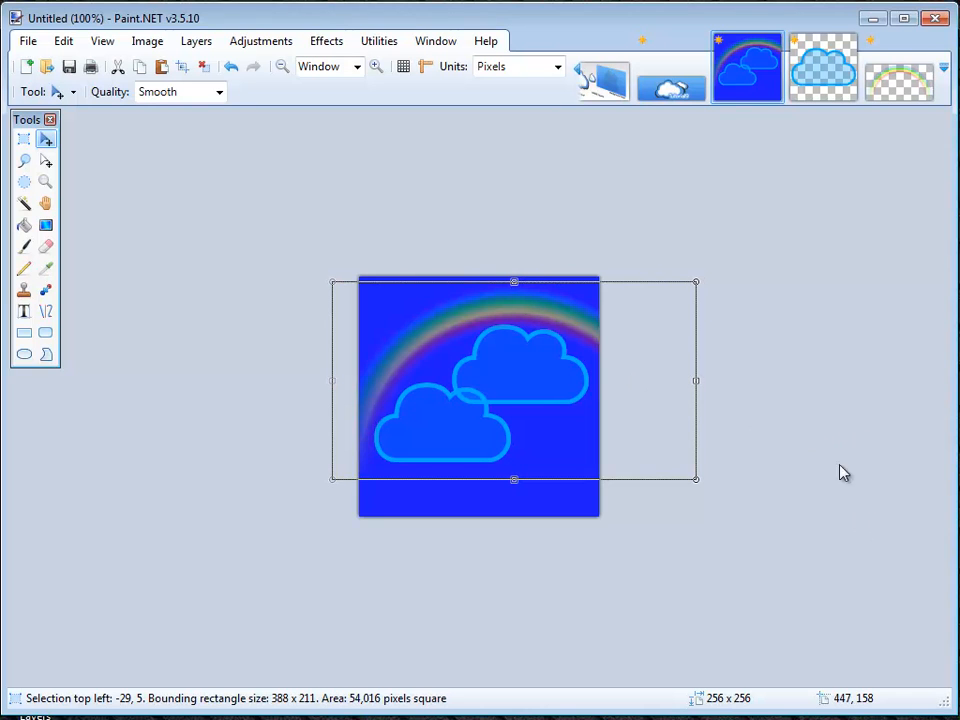
mouse_move(910, 680)
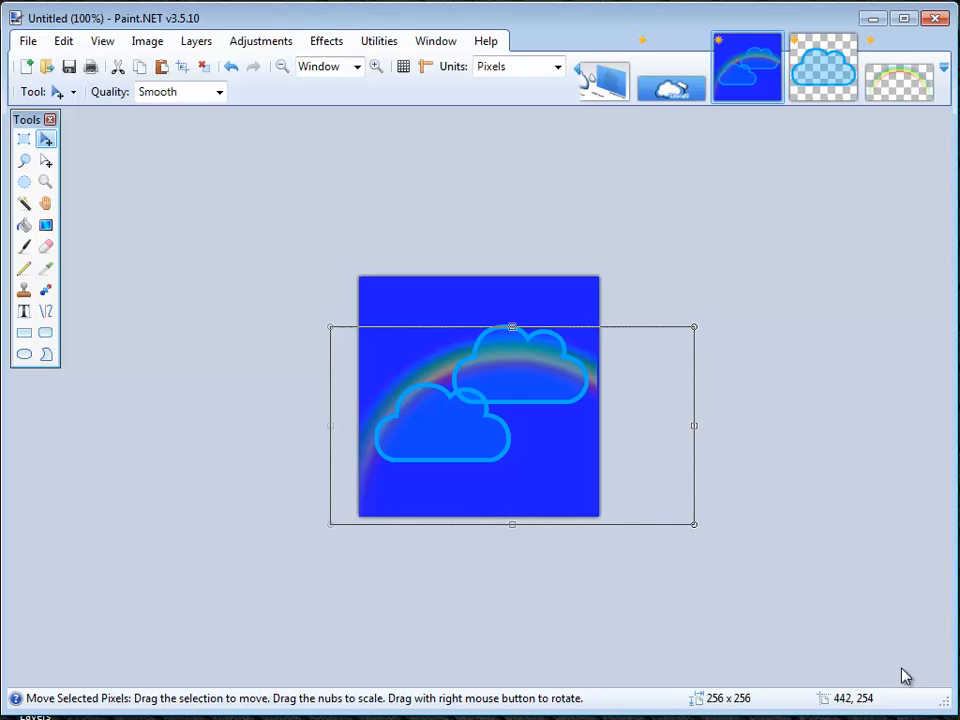
mouse_move(905, 547)
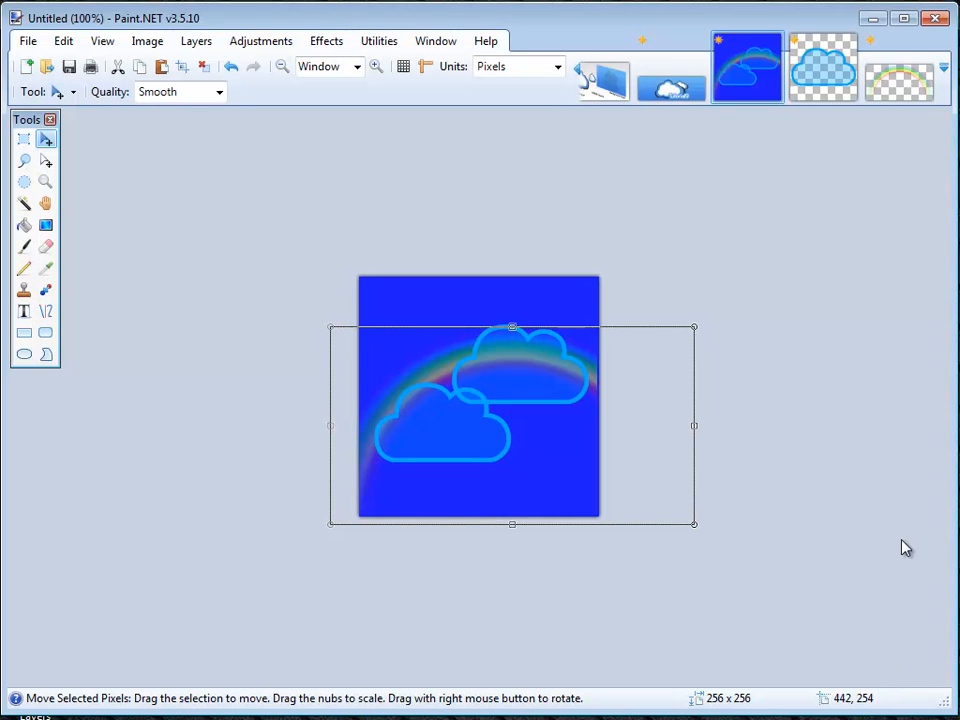
mouse_move(938, 476)
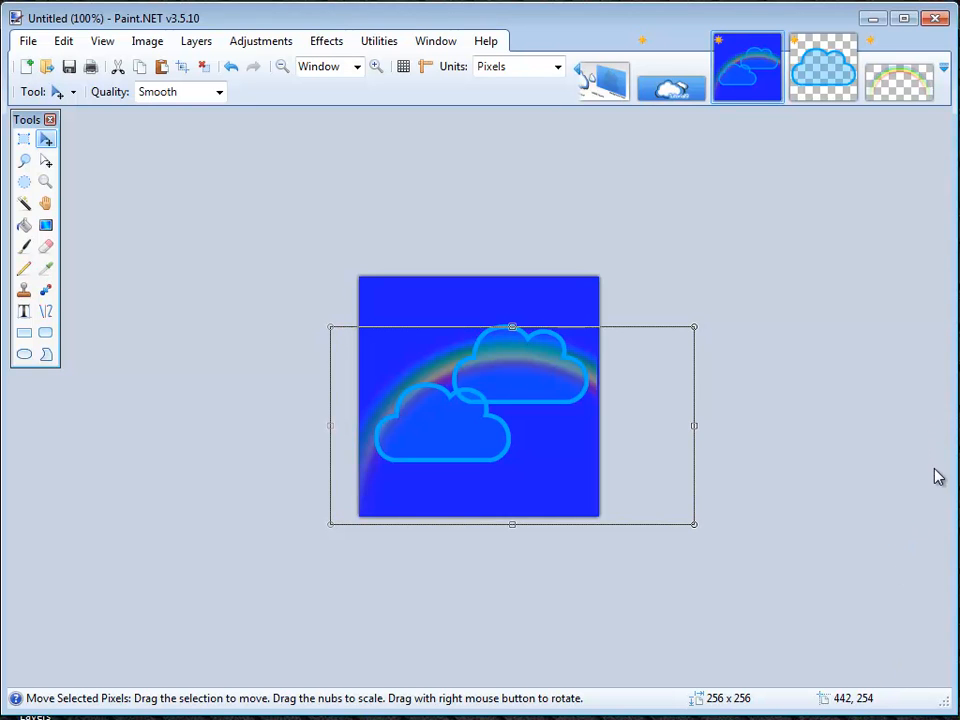
mouse_move(939, 483)
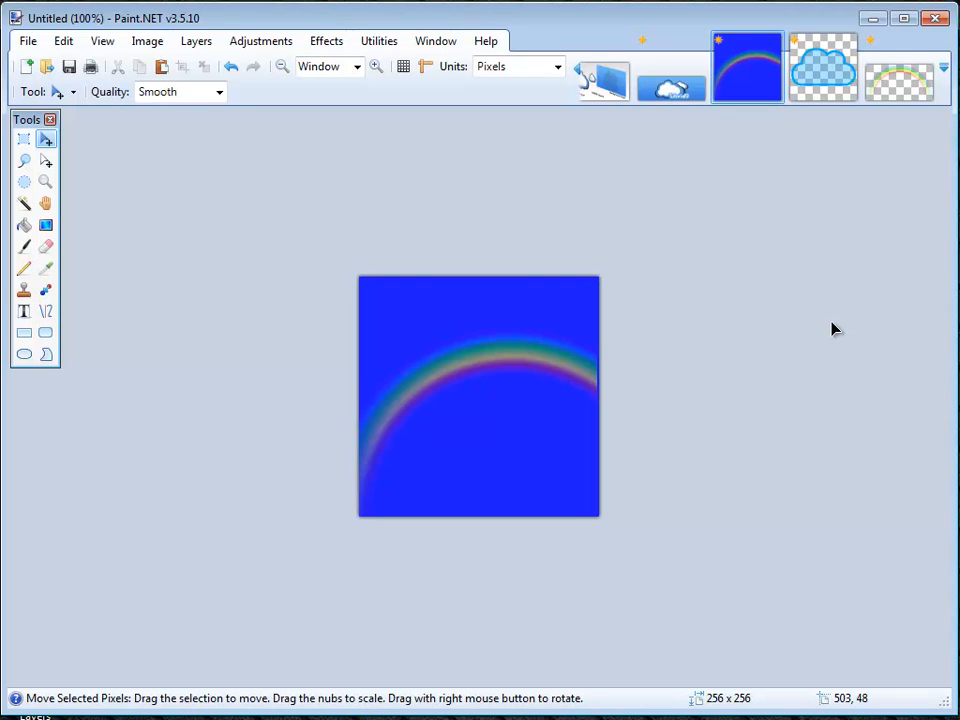
mouse_move(553, 460)
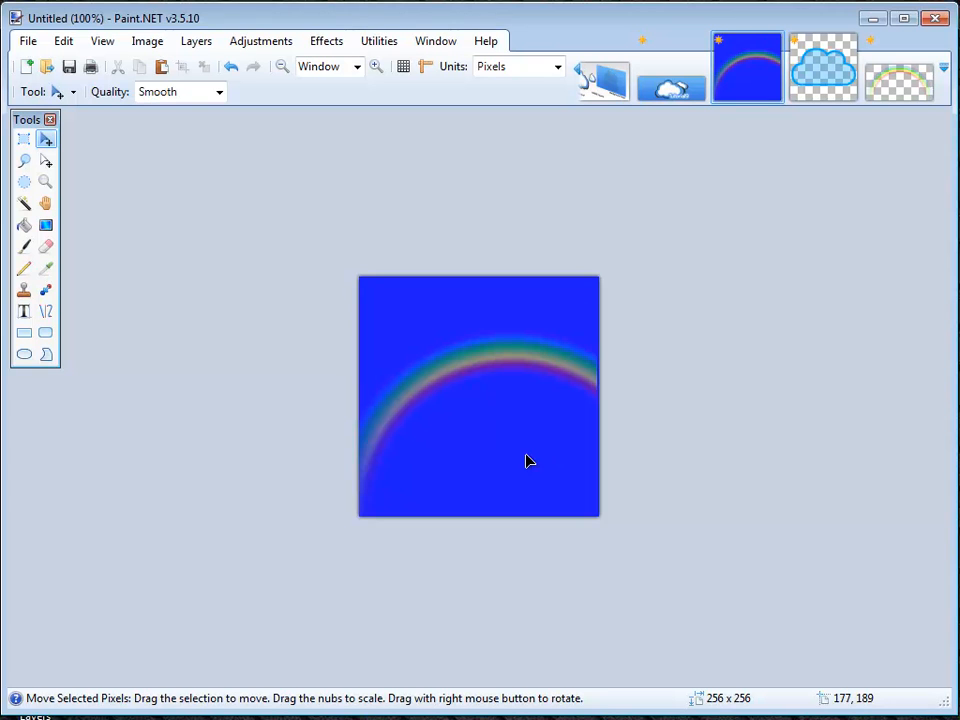
mouse_move(658, 458)
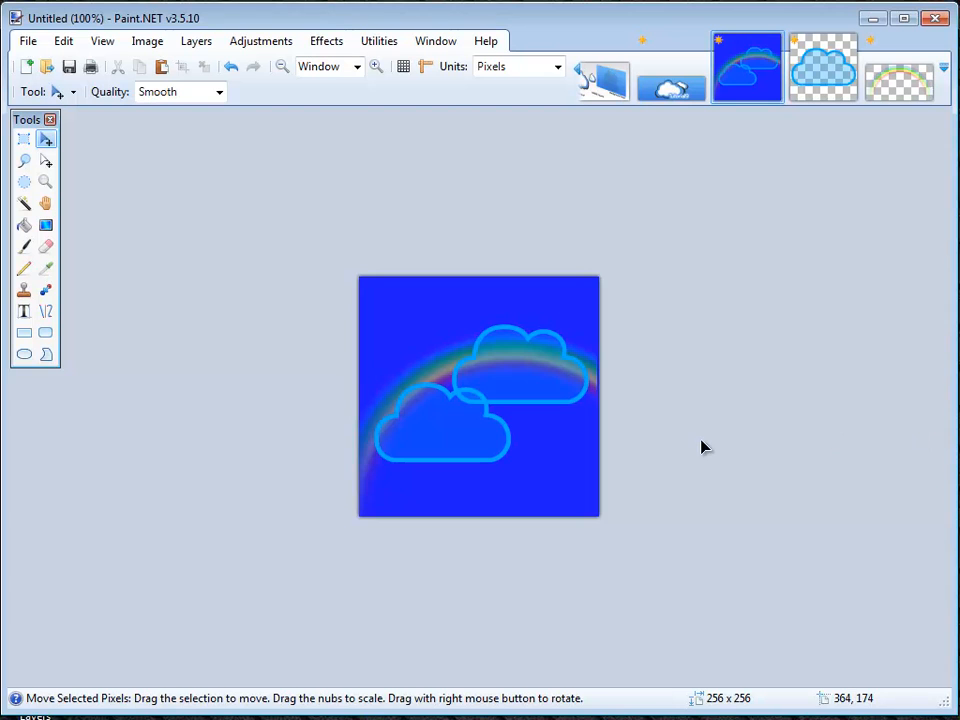
mouse_move(702, 431)
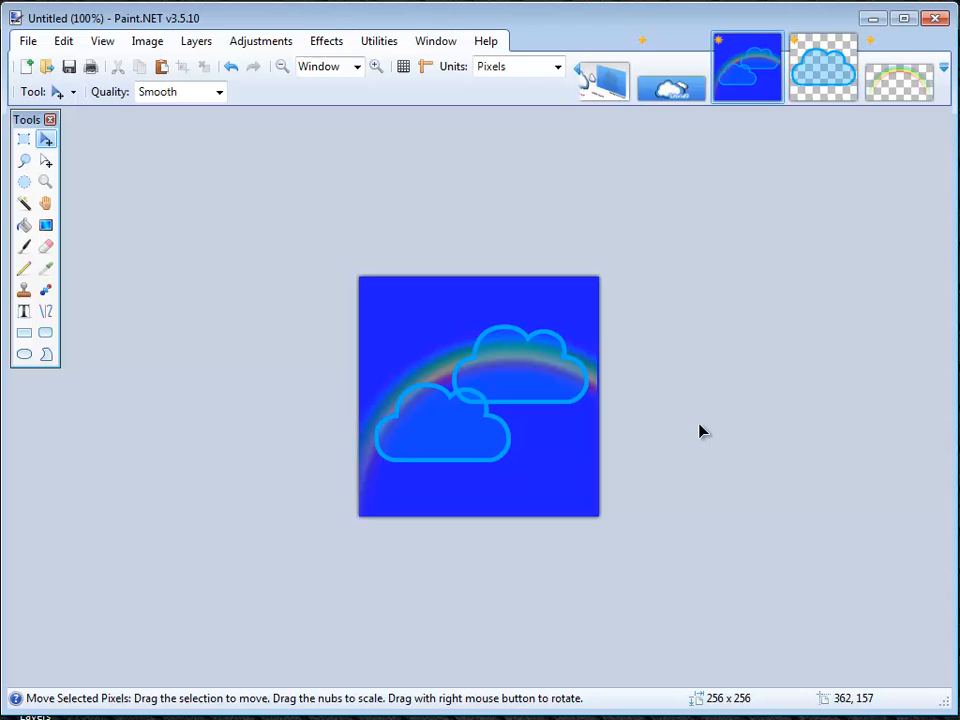
mouse_move(718, 379)
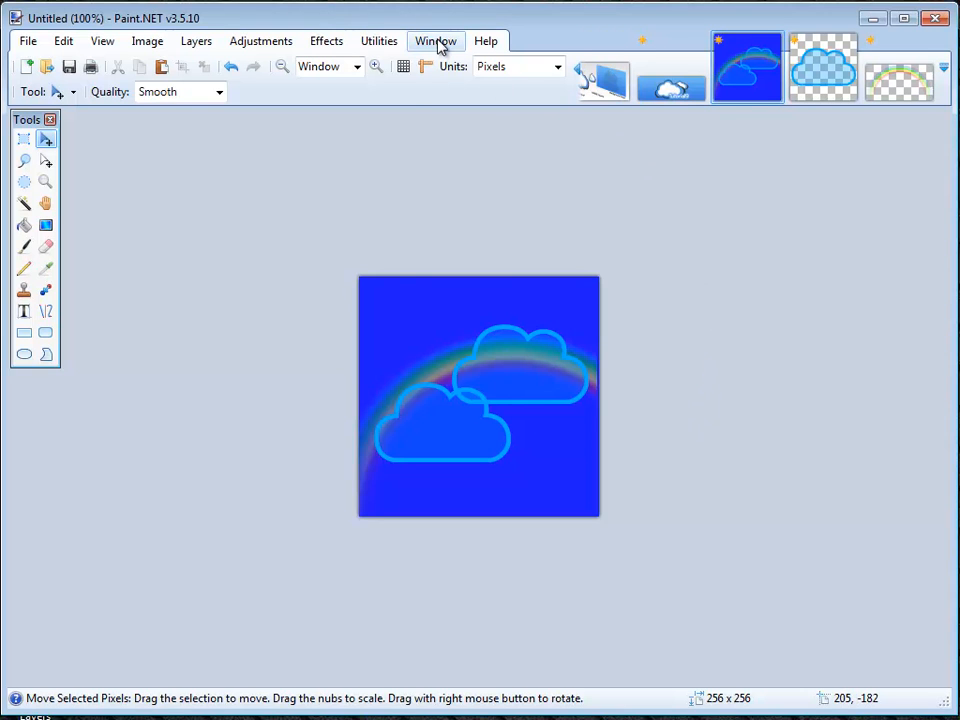
click(435, 41)
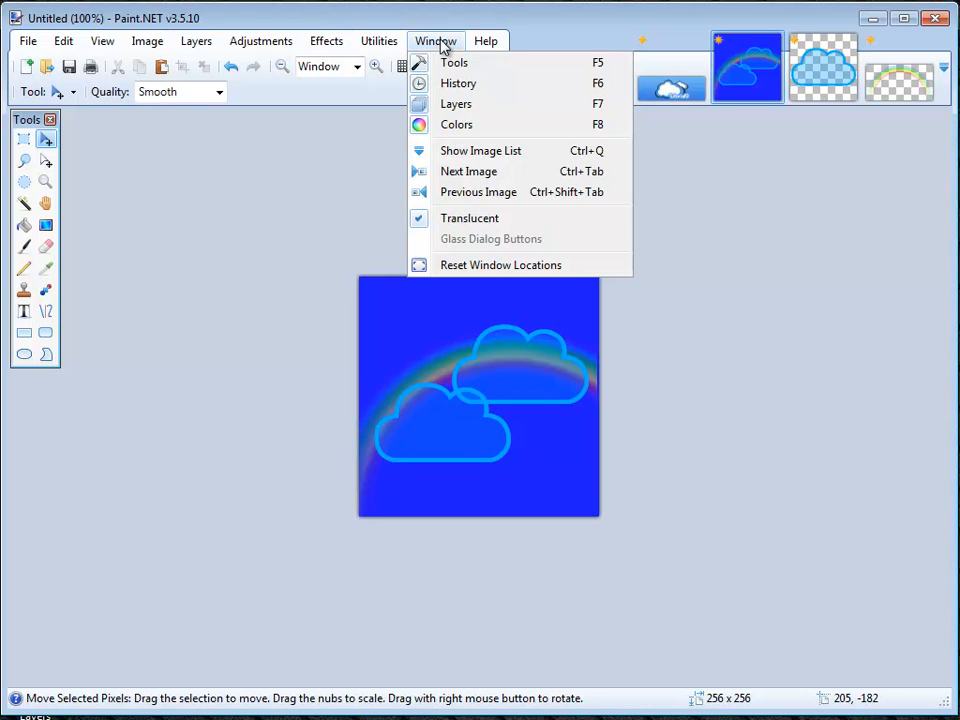
mouse_move(456, 104)
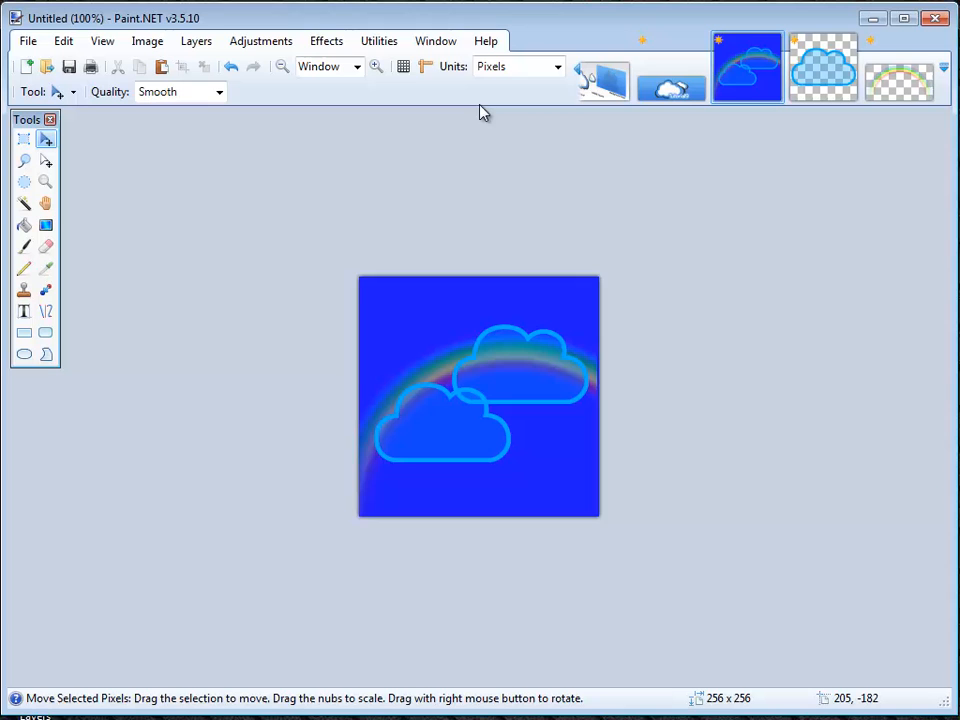
mouse_move(463, 108)
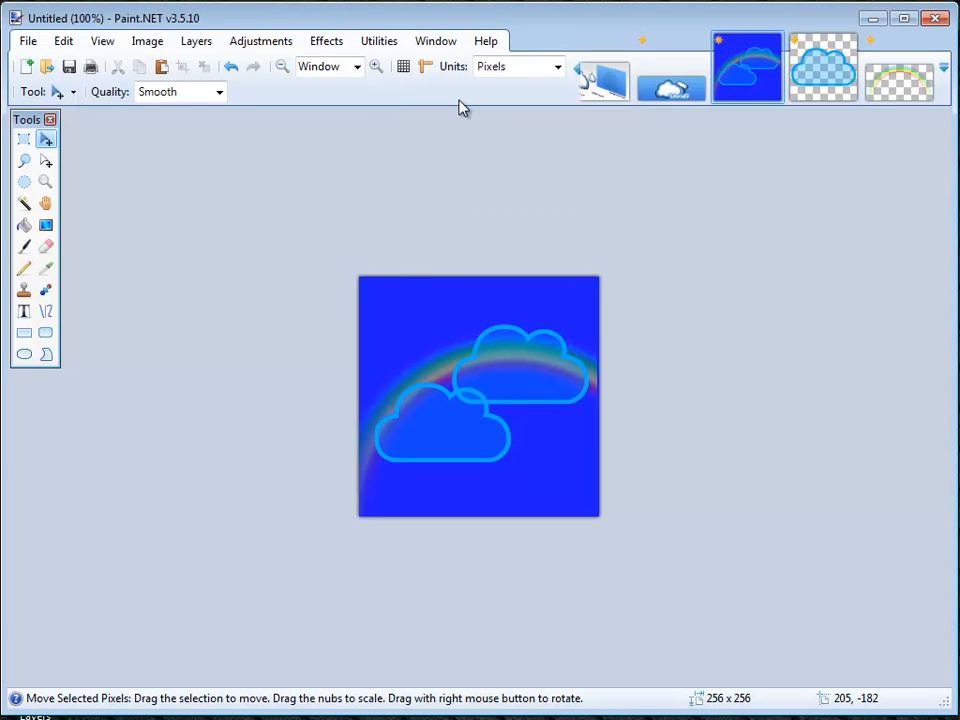